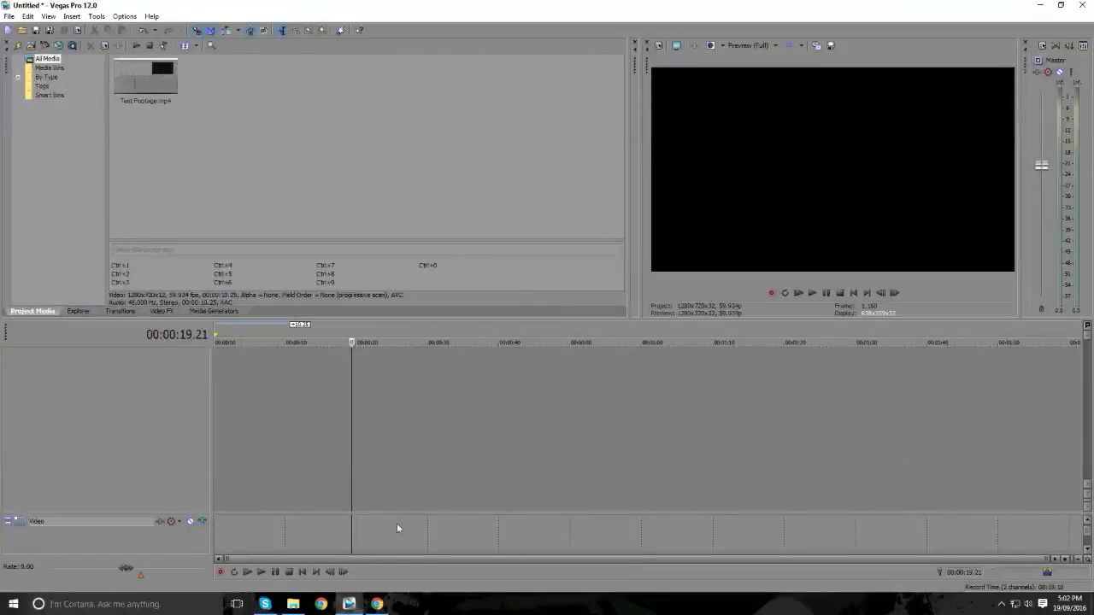
pyautogui.moveTo(380, 418)
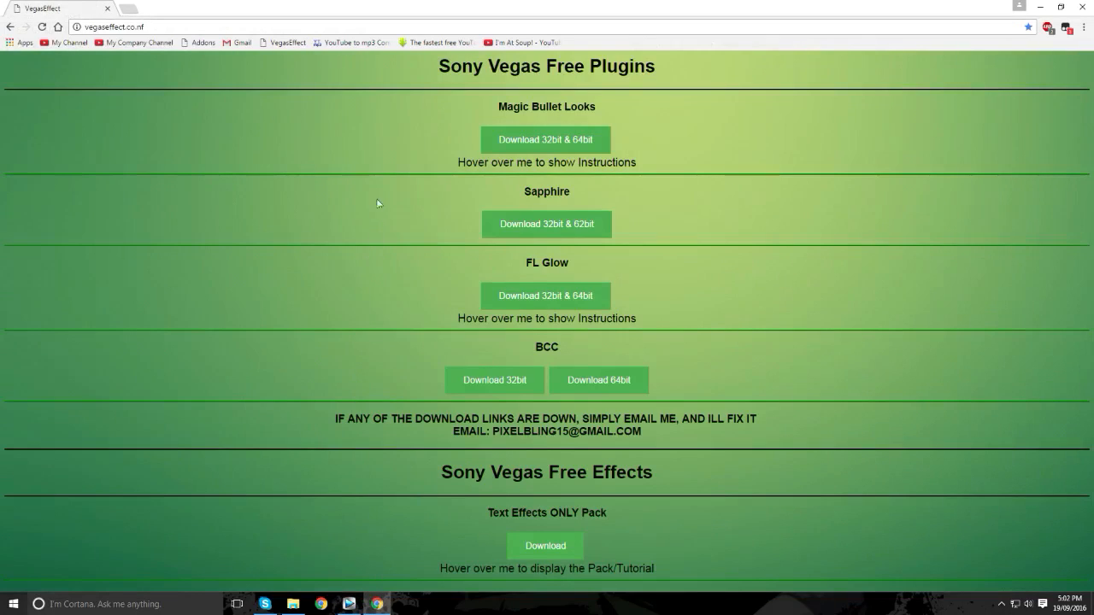
pyautogui.moveTo(655, 116)
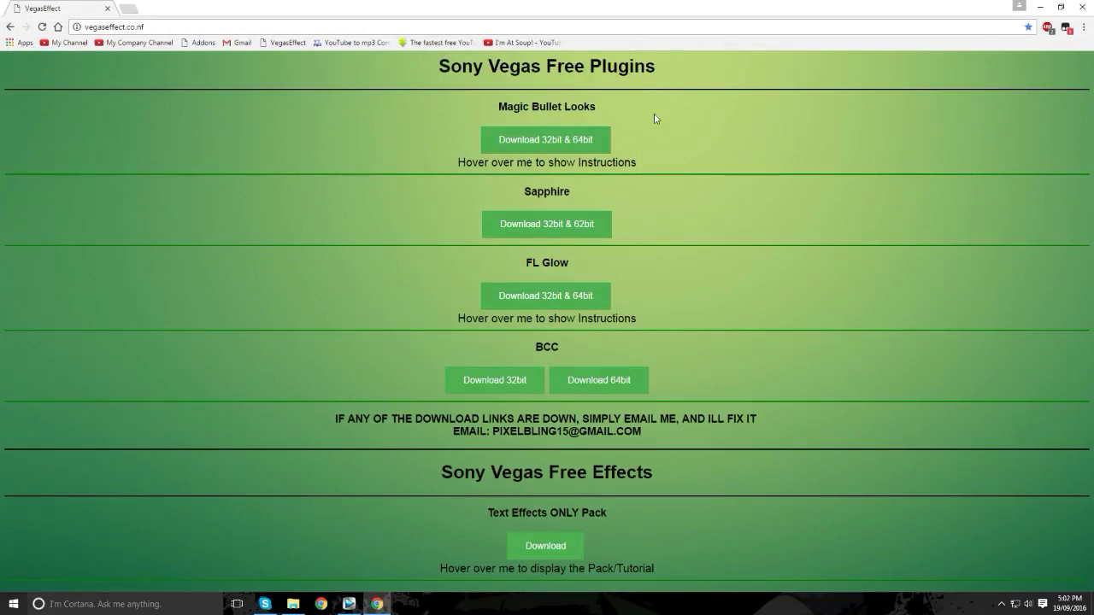
pyautogui.moveTo(371, 155)
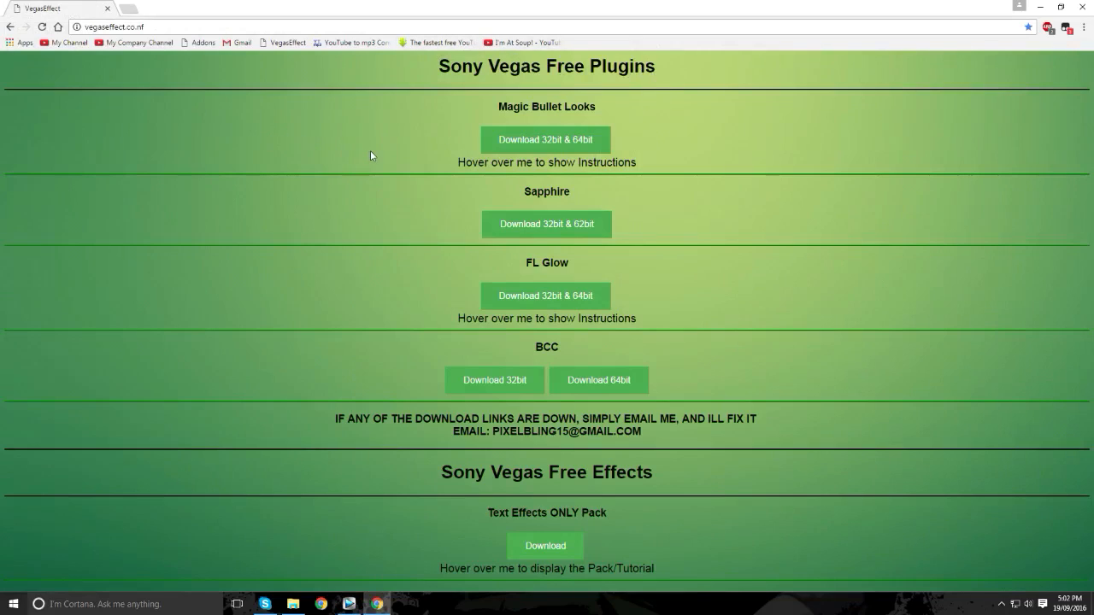
pyautogui.moveTo(547, 224)
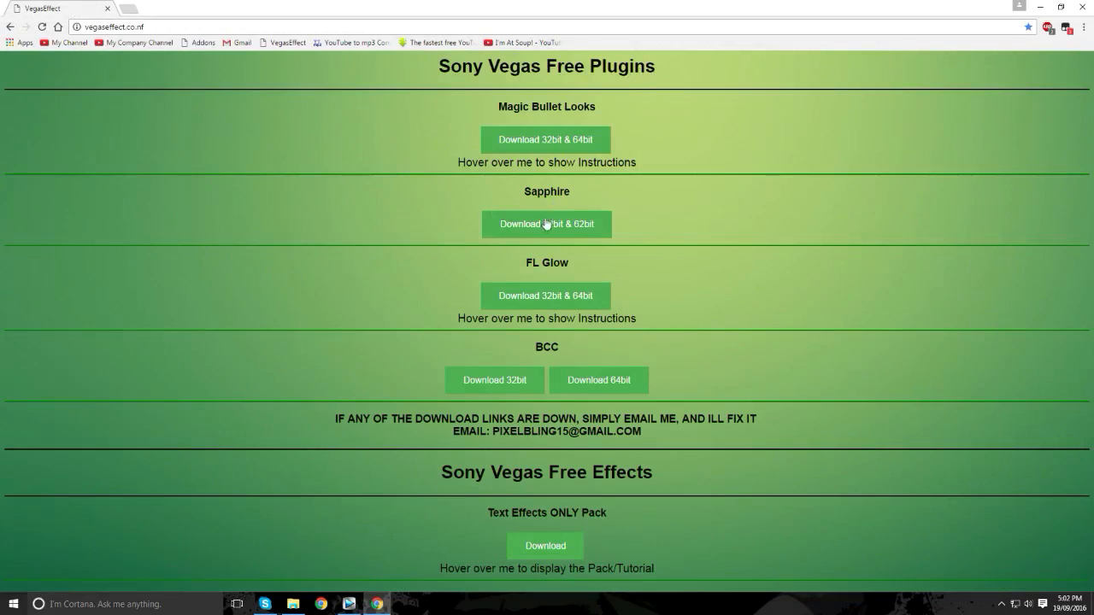
# - Download the Sapphire 32bit & 64bit plugin archive via its MediaFire link
pyautogui.click(547, 223)
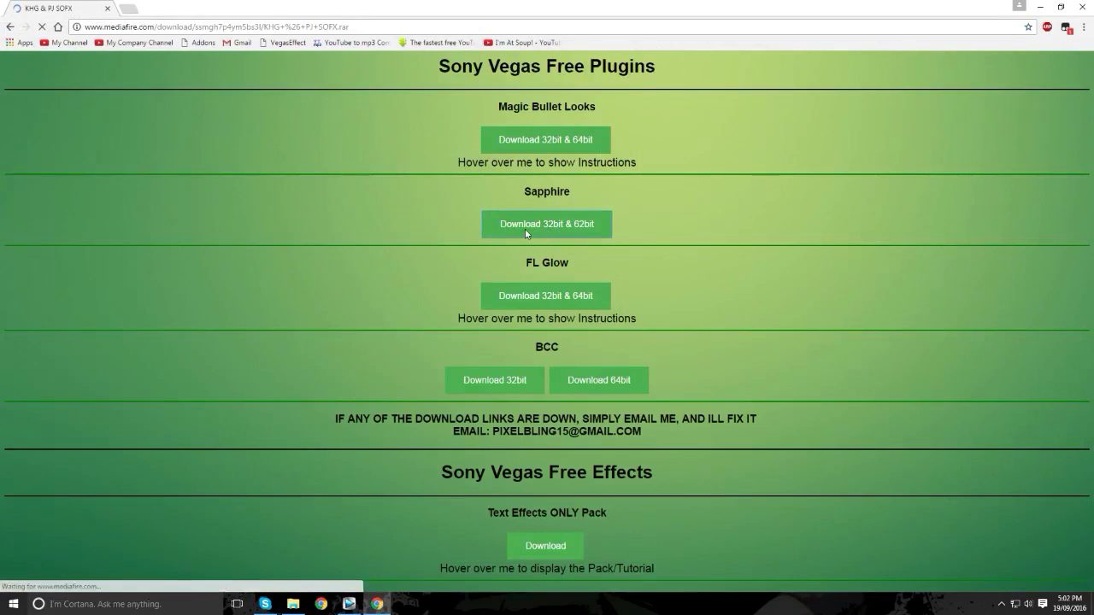
pyautogui.click(547, 222)
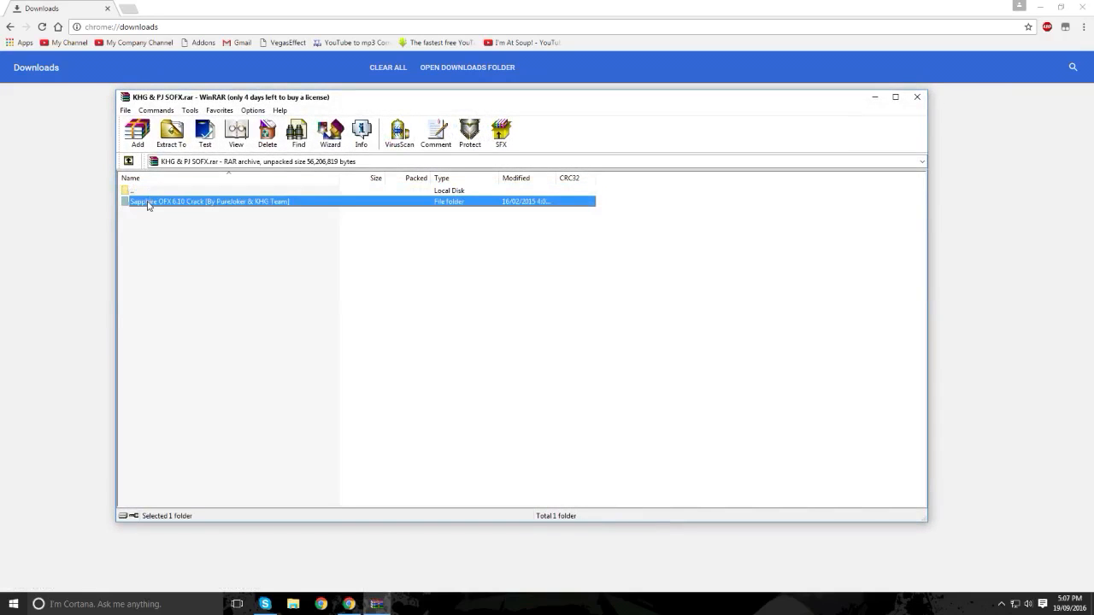
# - Open the Sapphire OFX 6.10 folder inside the downloaded WinRAR archive
pyautogui.doubleClick(209, 202)
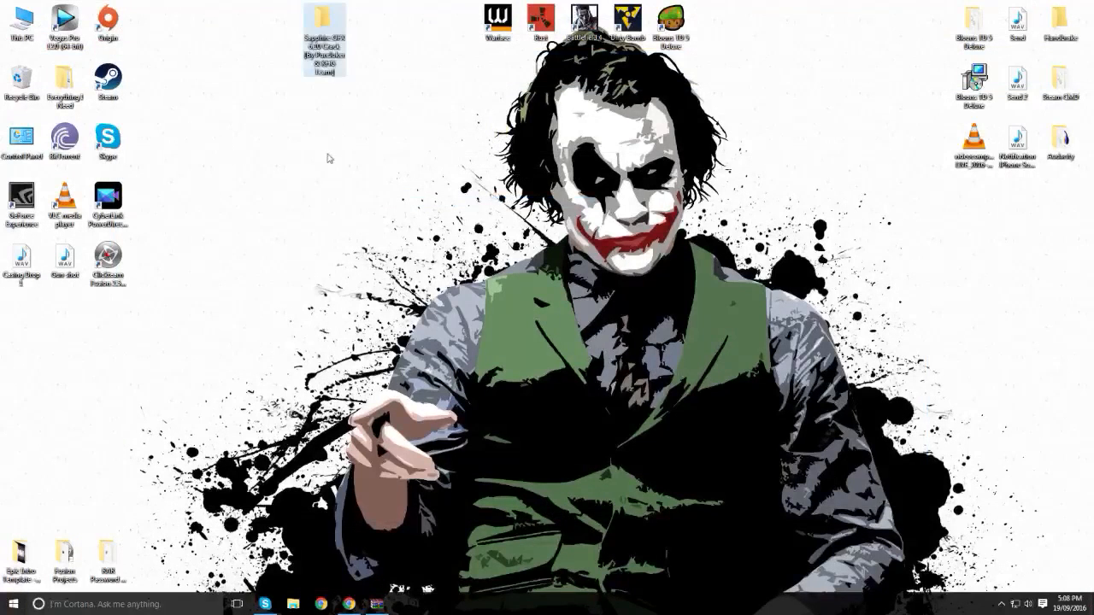
# - Run sapphire-ofx-install-6.10 from the extracted folder, then select the PATCH 64-bit Sapphire patch
pyautogui.doubleClick(324, 38)
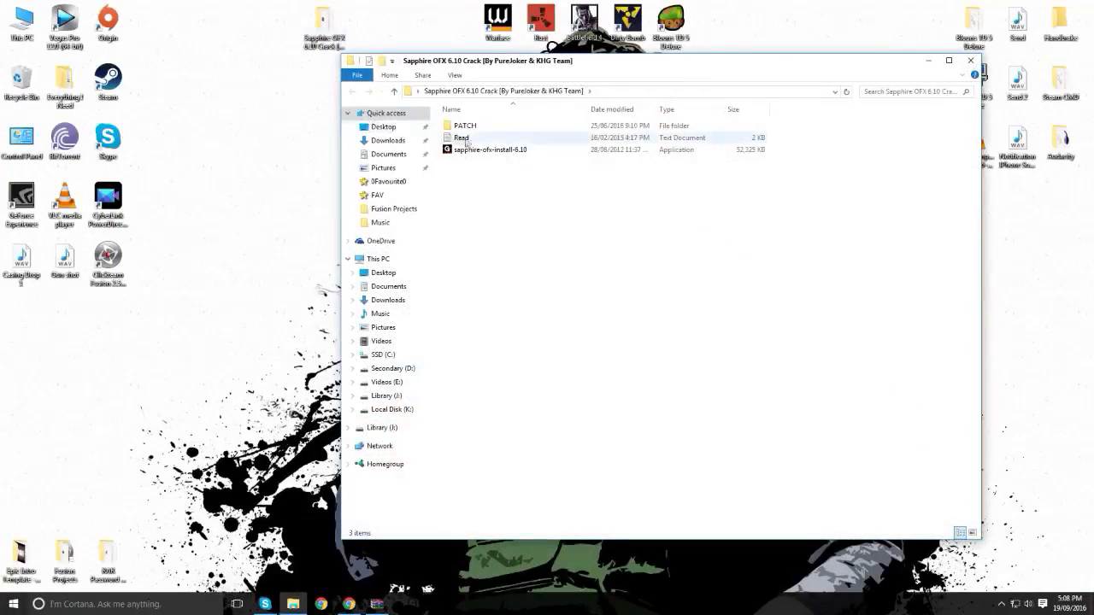
pyautogui.click(491, 151)
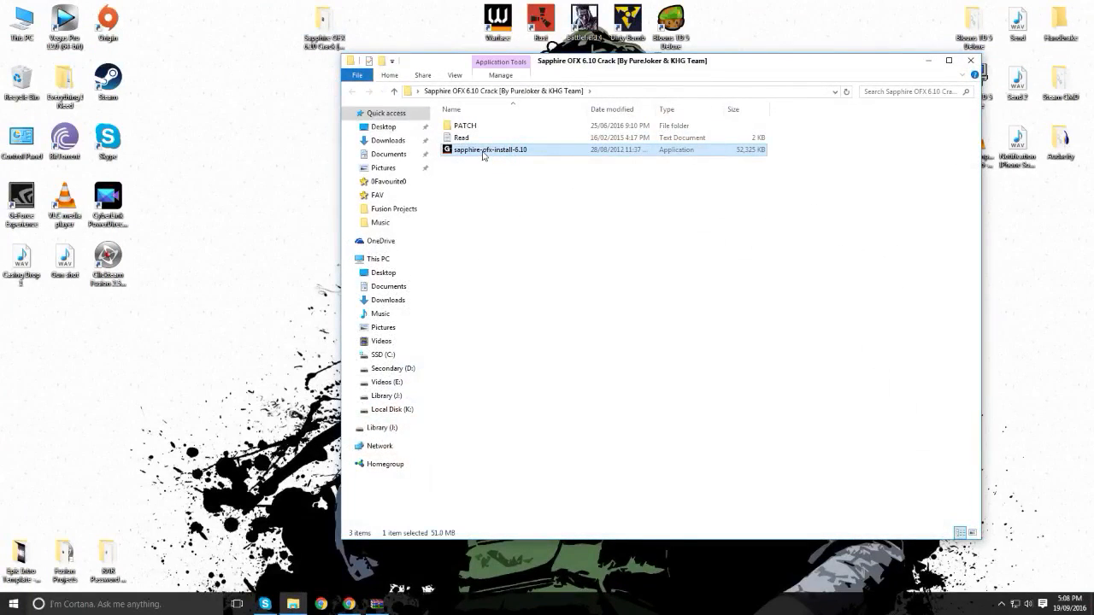
pyautogui.moveTo(502, 161)
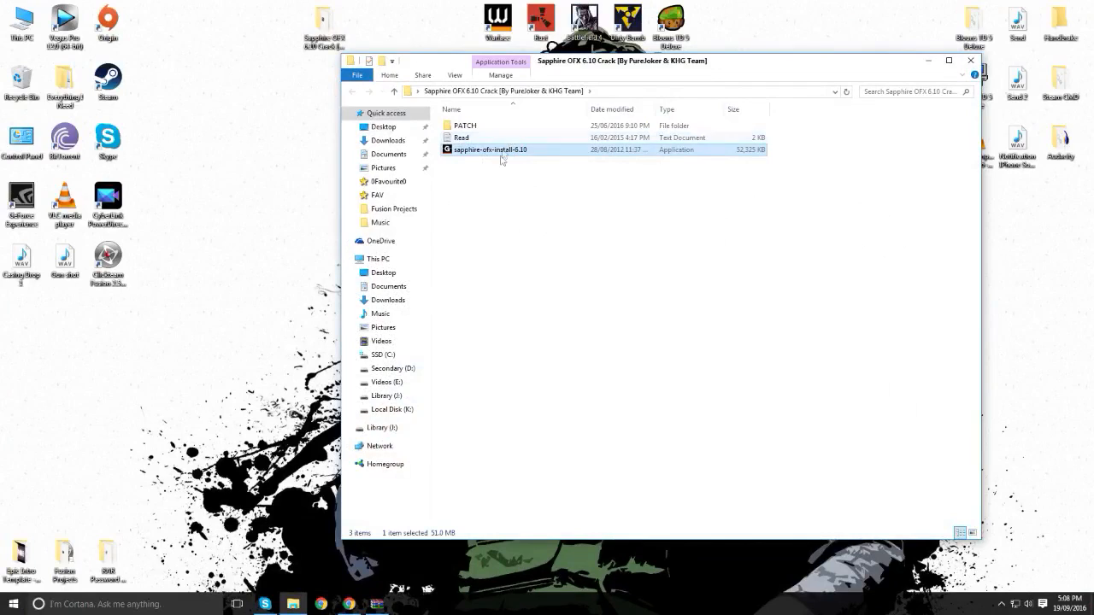
pyautogui.click(461, 137)
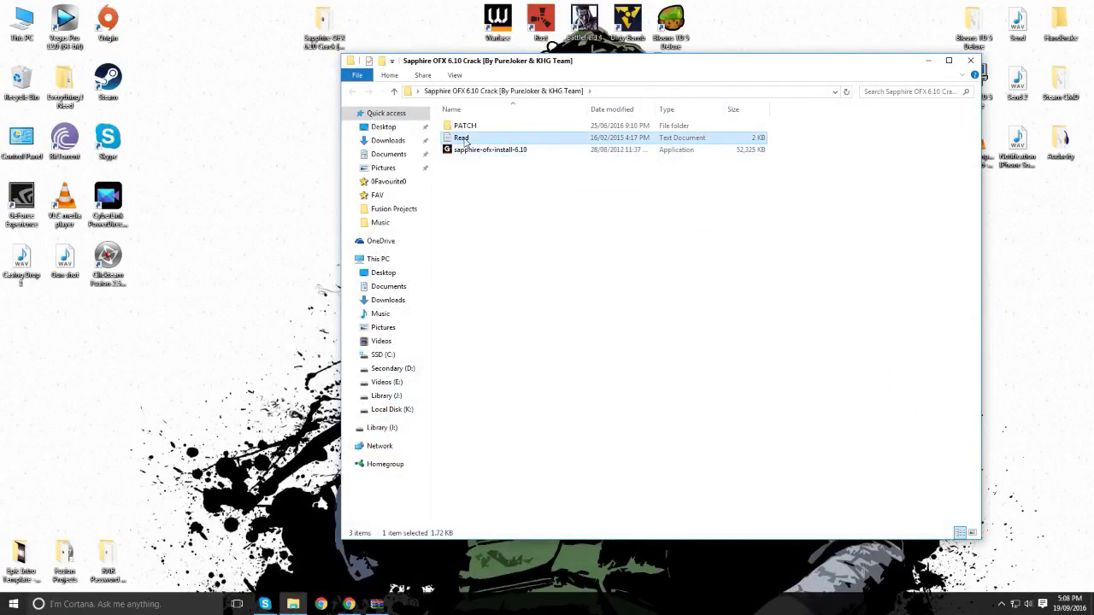
pyautogui.doubleClick(461, 136)
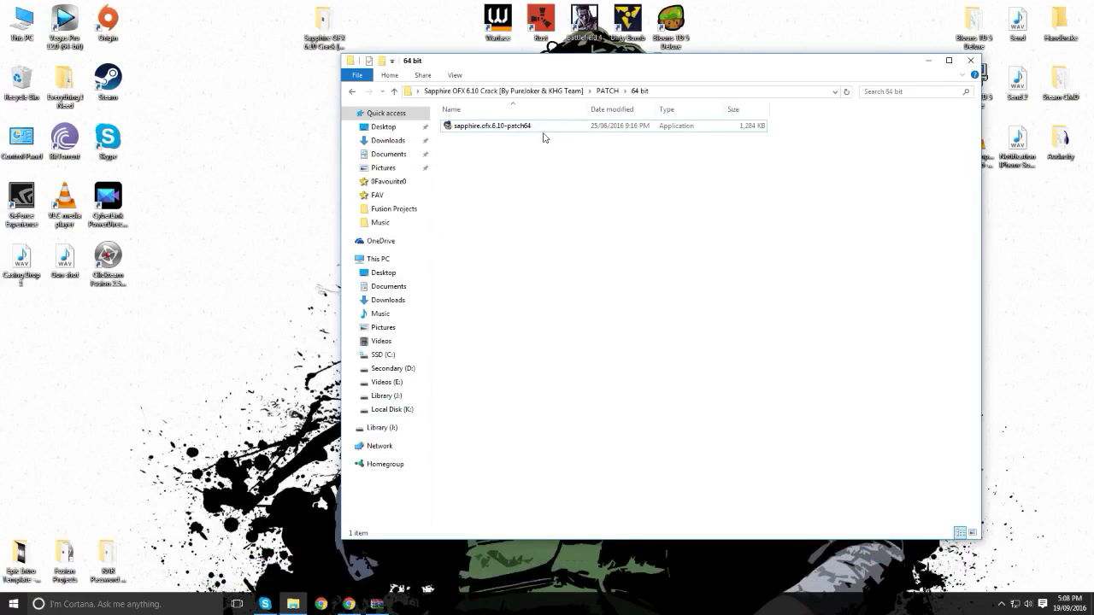
pyautogui.click(492, 127)
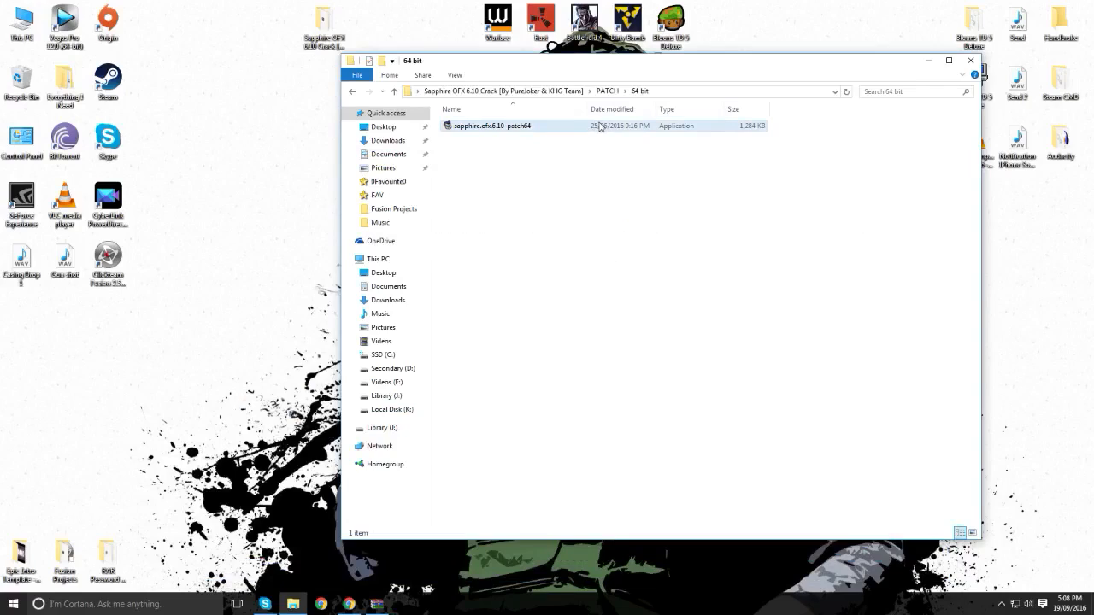
pyautogui.moveTo(615, 130)
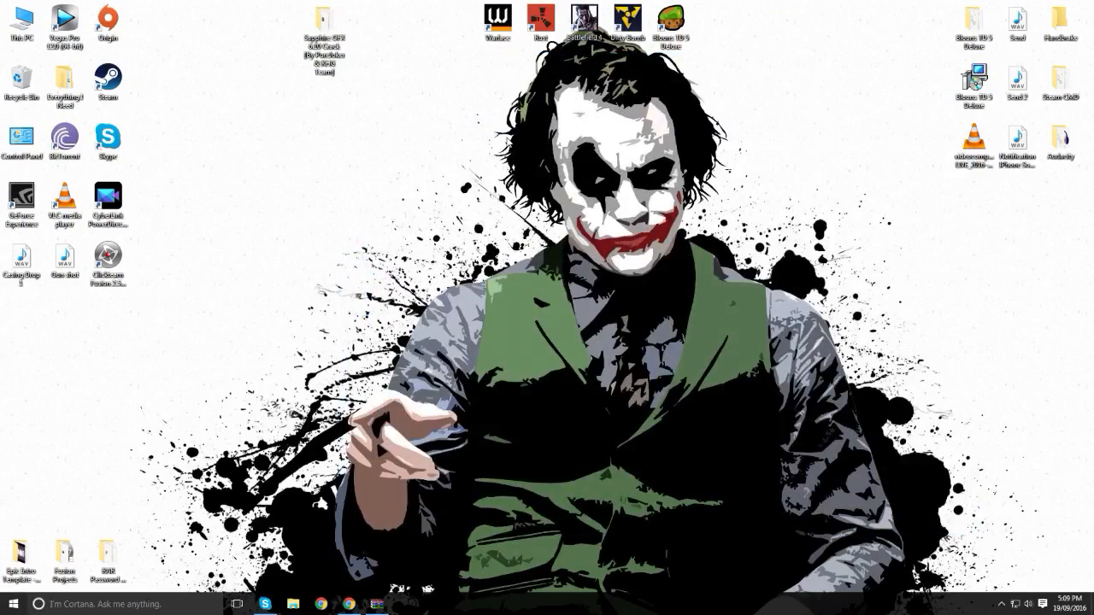
pyautogui.moveTo(738, 97)
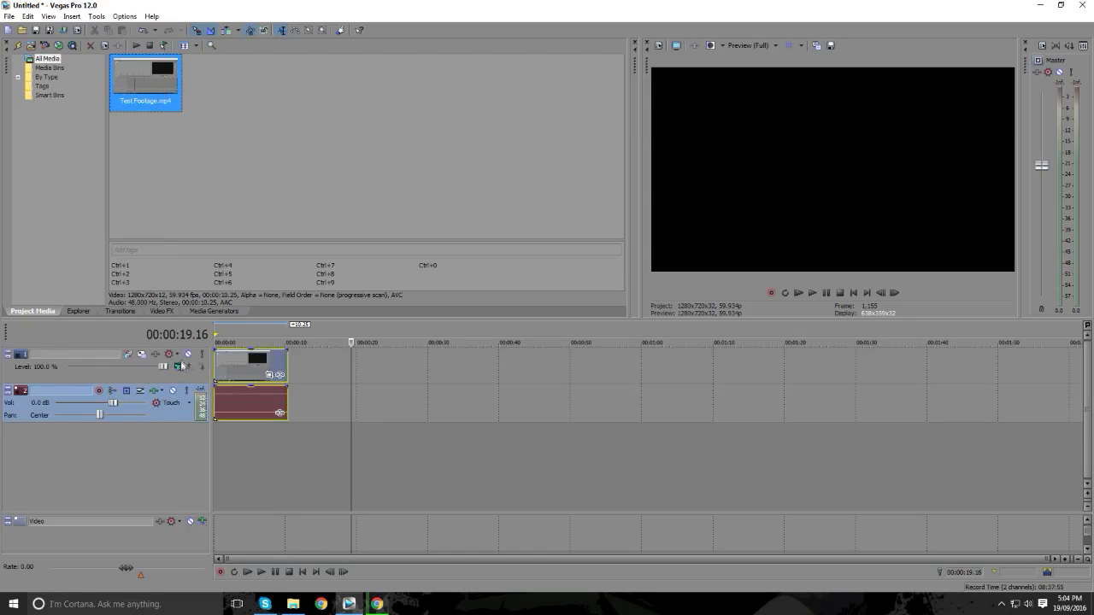
# - Locate S_Shake in the Video FX plug-in list and apply it to the clip
pyautogui.click(161, 311)
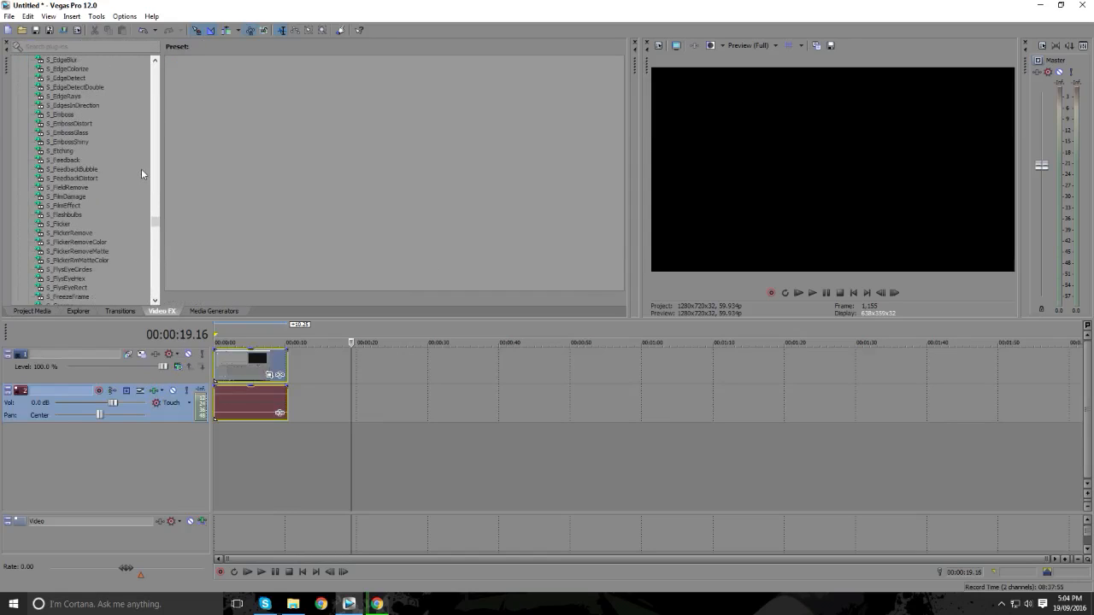
pyautogui.scroll(-3)
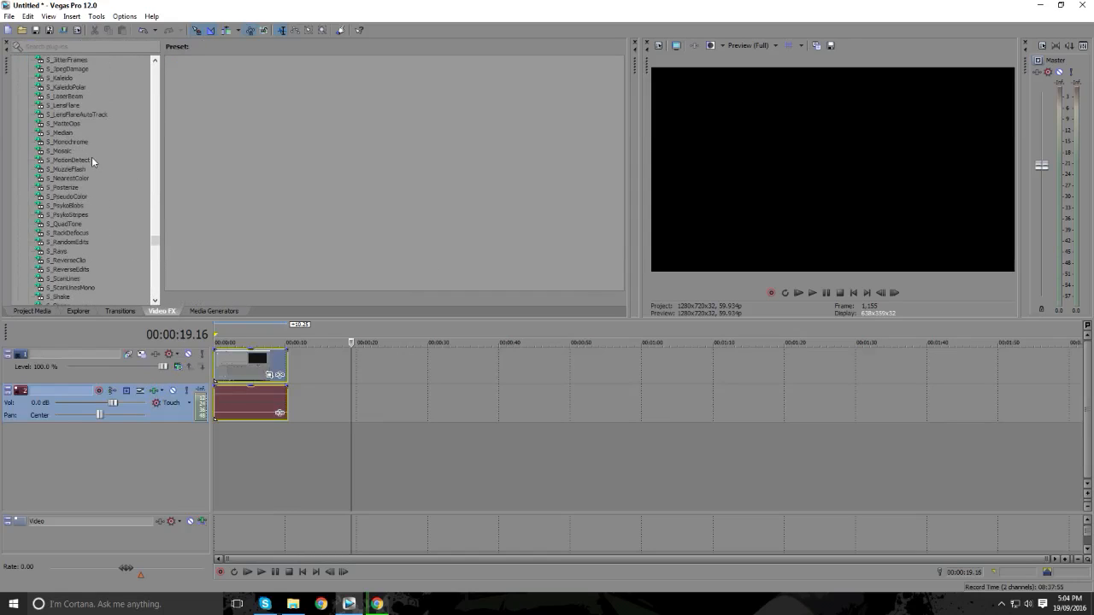
pyautogui.click(60, 187)
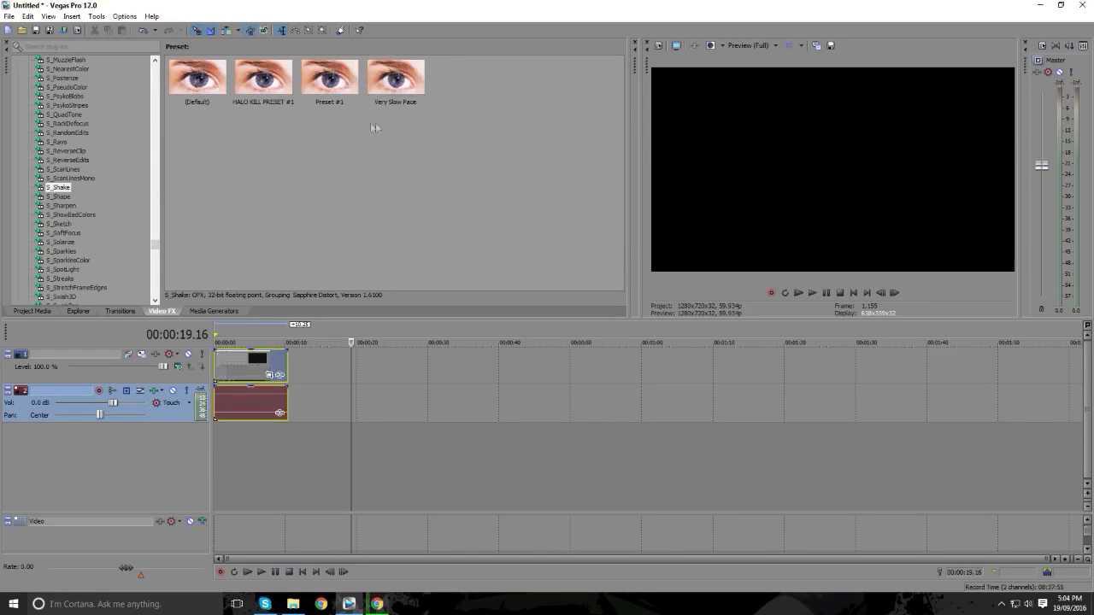
pyautogui.moveTo(369, 154)
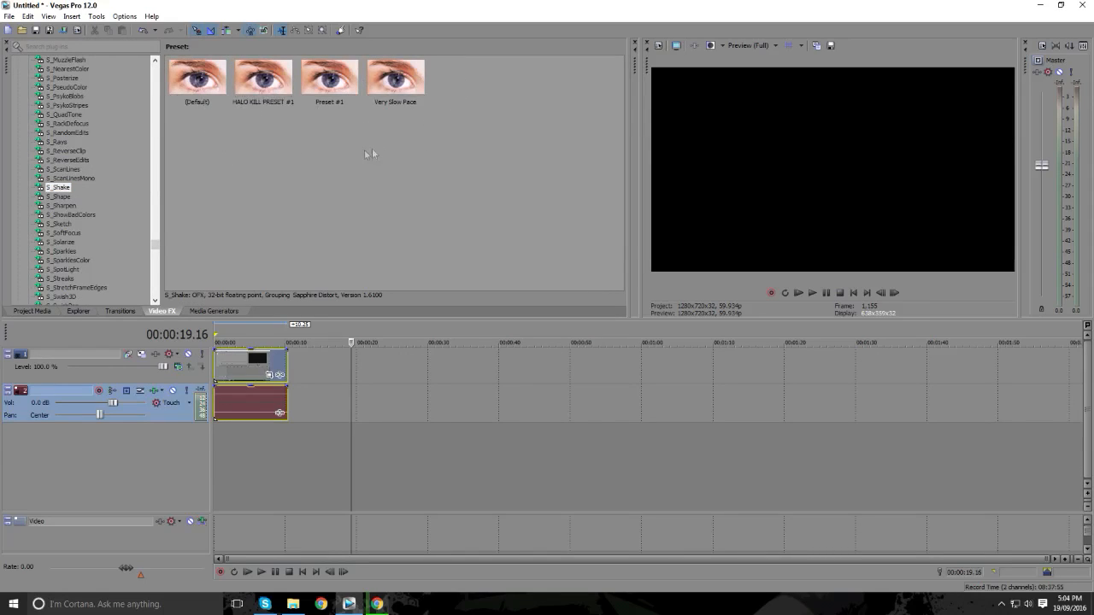
pyautogui.click(196, 77)
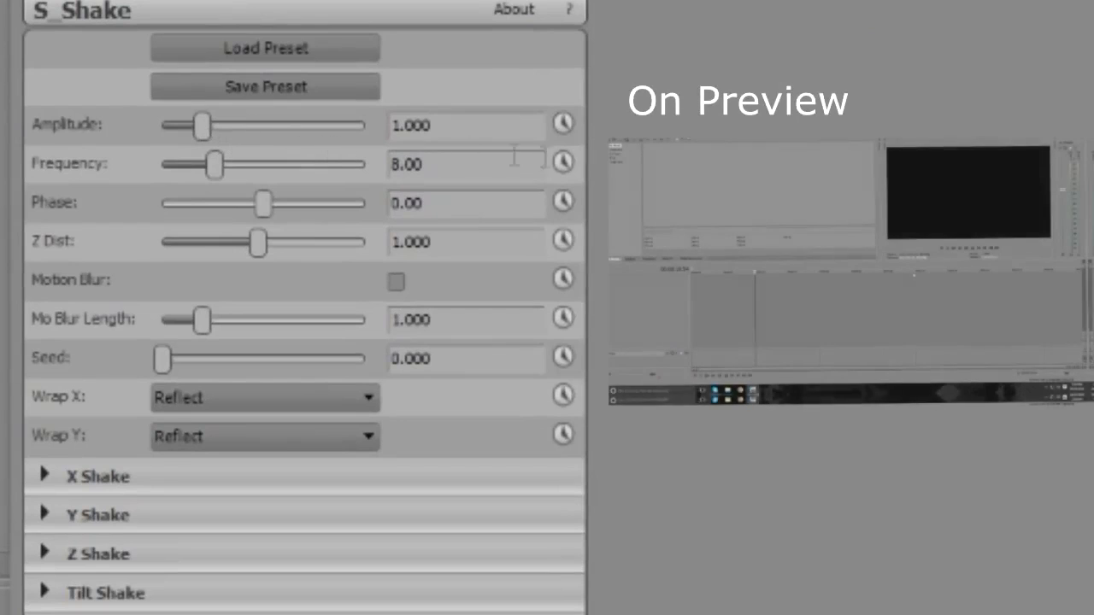
pyautogui.moveTo(201, 126)
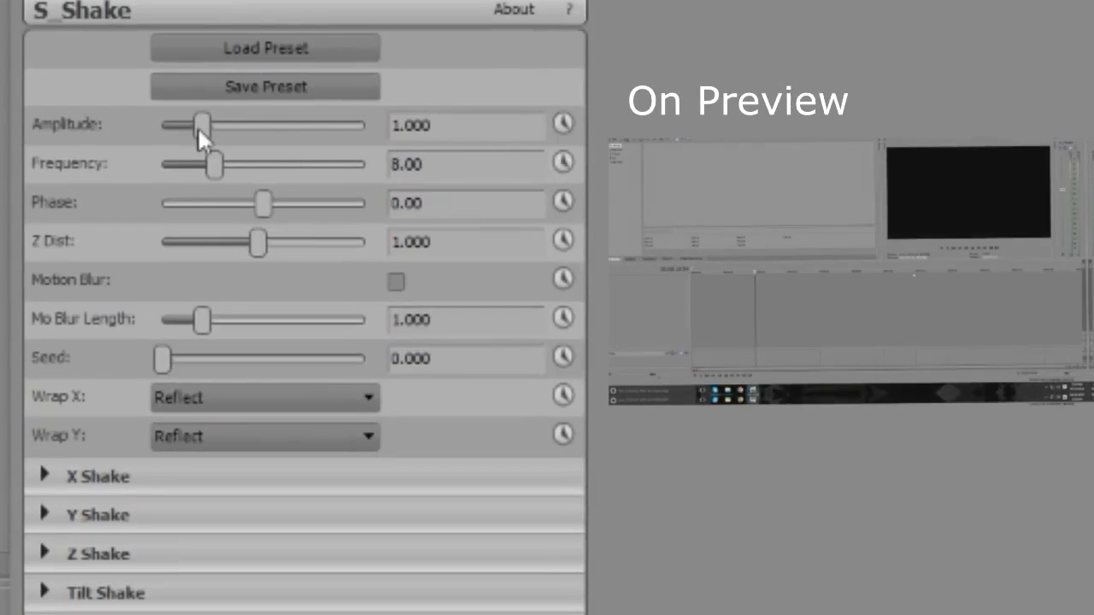
pyautogui.moveTo(208, 137)
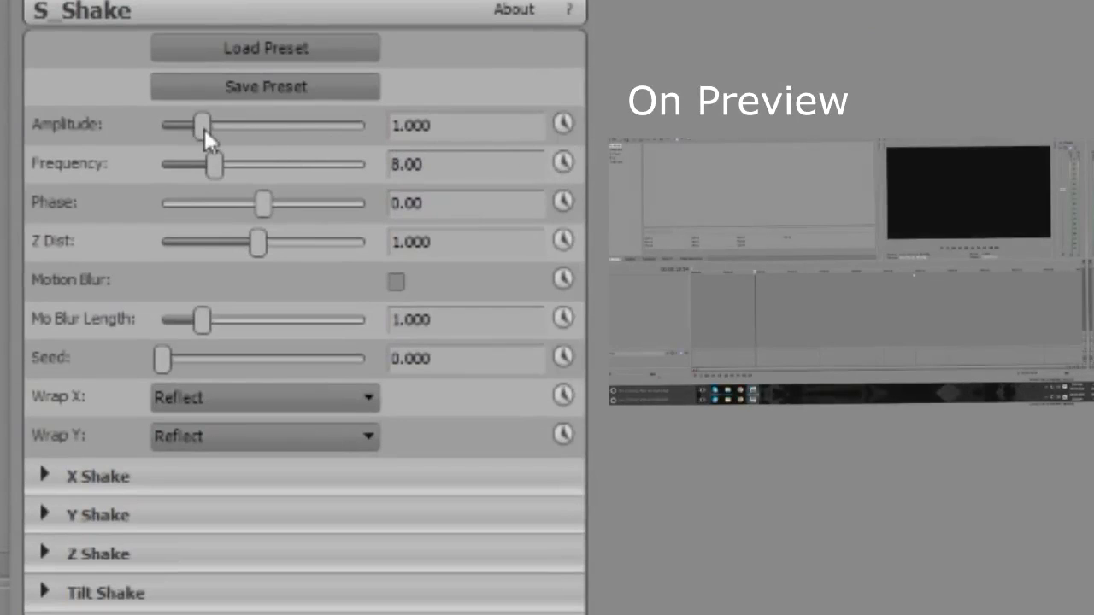
# - Experiment with S_Shake amplitude and frequency, settling amplitude near 0.544 with a low frequency
pyautogui.moveTo(199, 126); pyautogui.dragTo(190, 127)
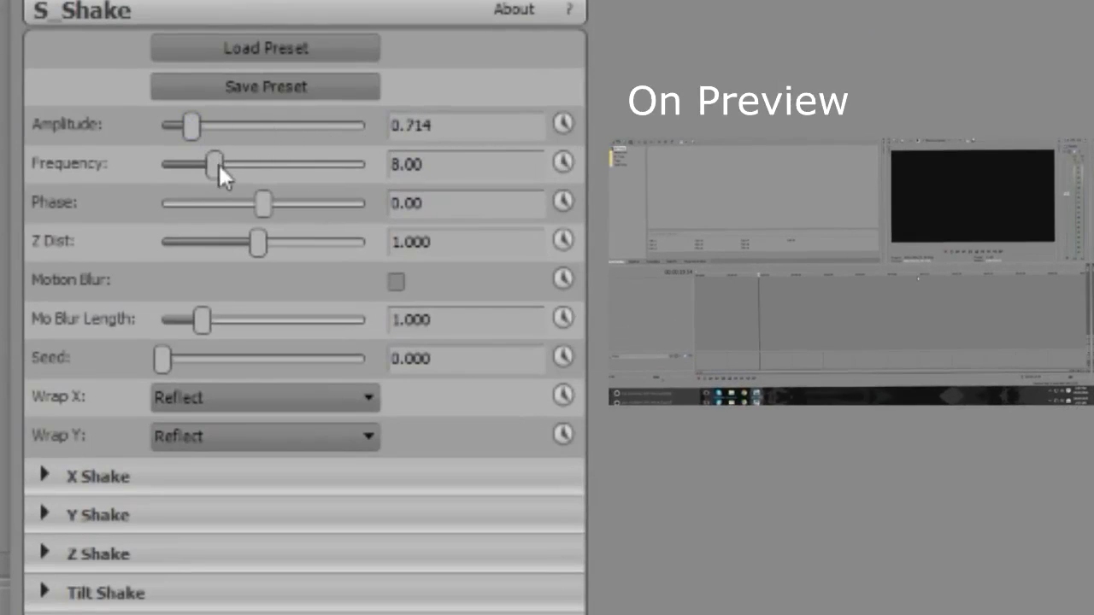
pyautogui.moveTo(213, 164); pyautogui.dragTo(190, 164)
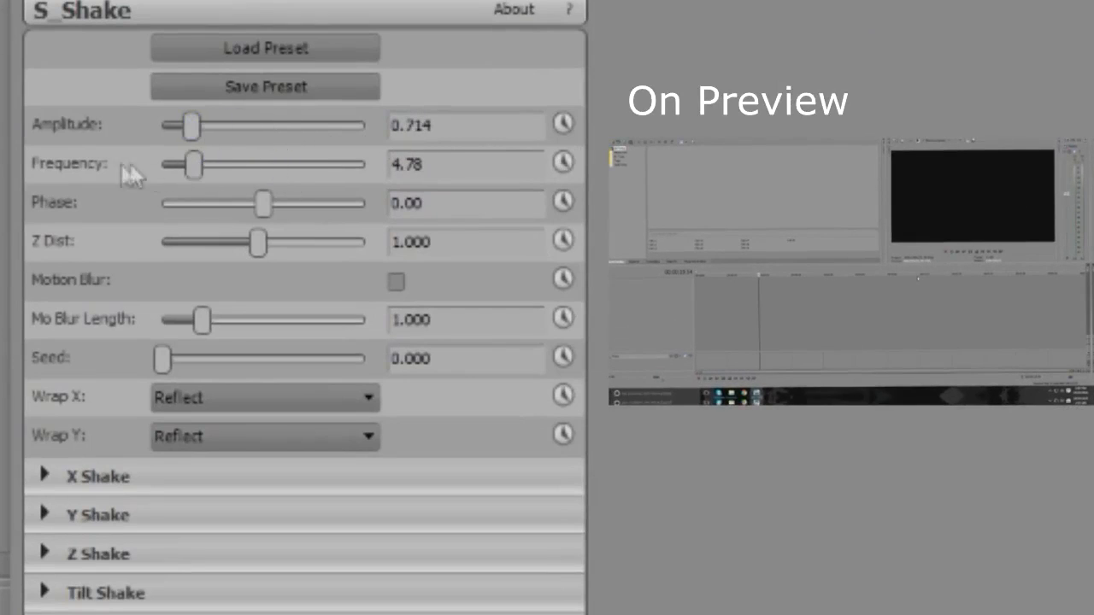
pyautogui.moveTo(195, 176)
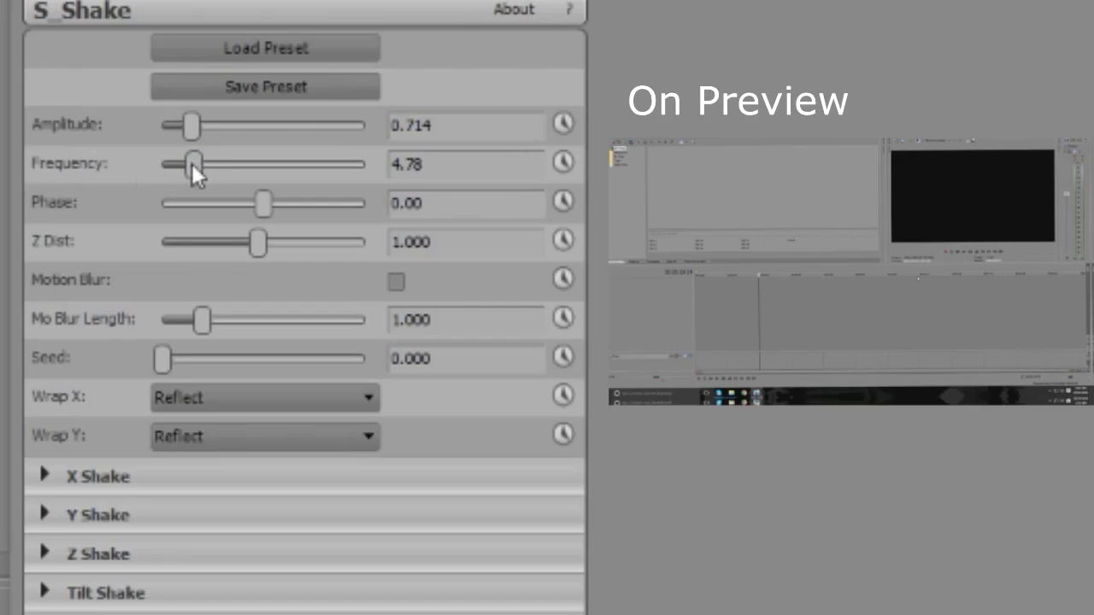
pyautogui.moveTo(192, 164); pyautogui.dragTo(366, 164)
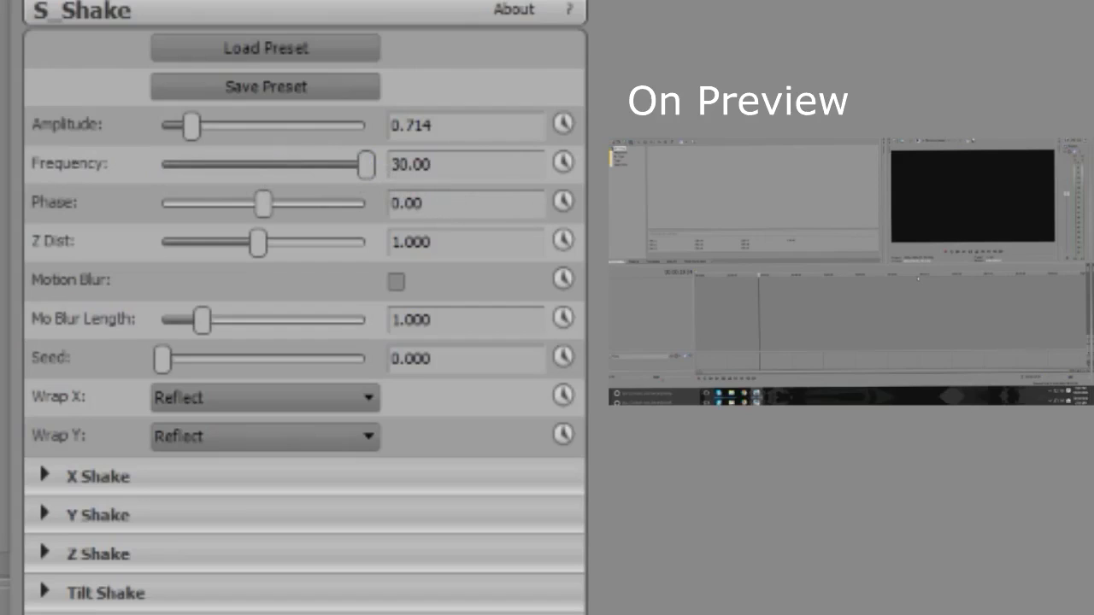
pyautogui.moveTo(714, 368)
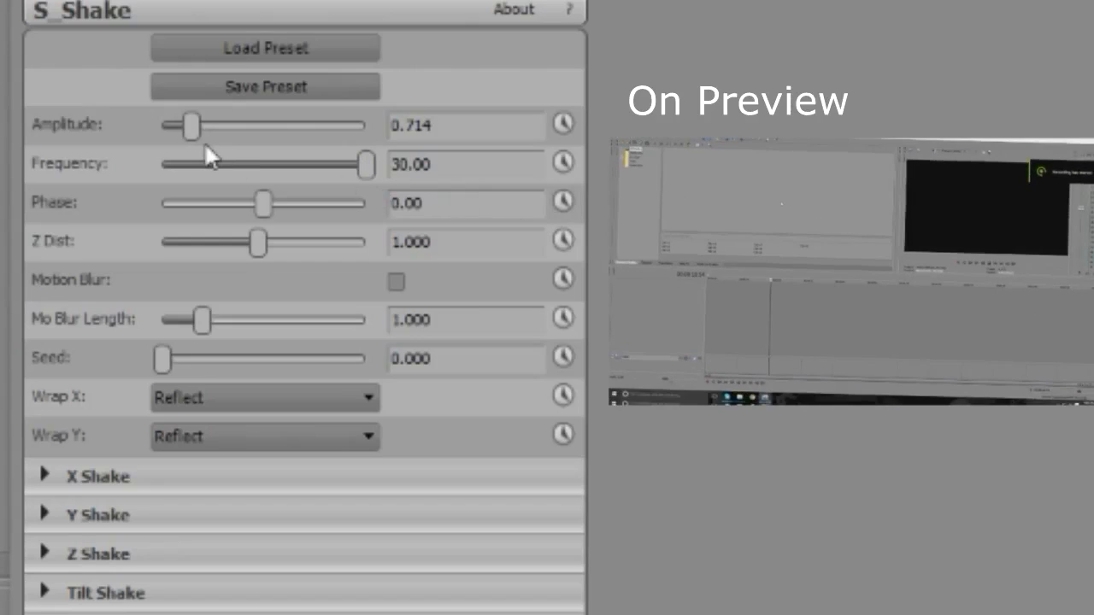
pyautogui.moveTo(191, 136)
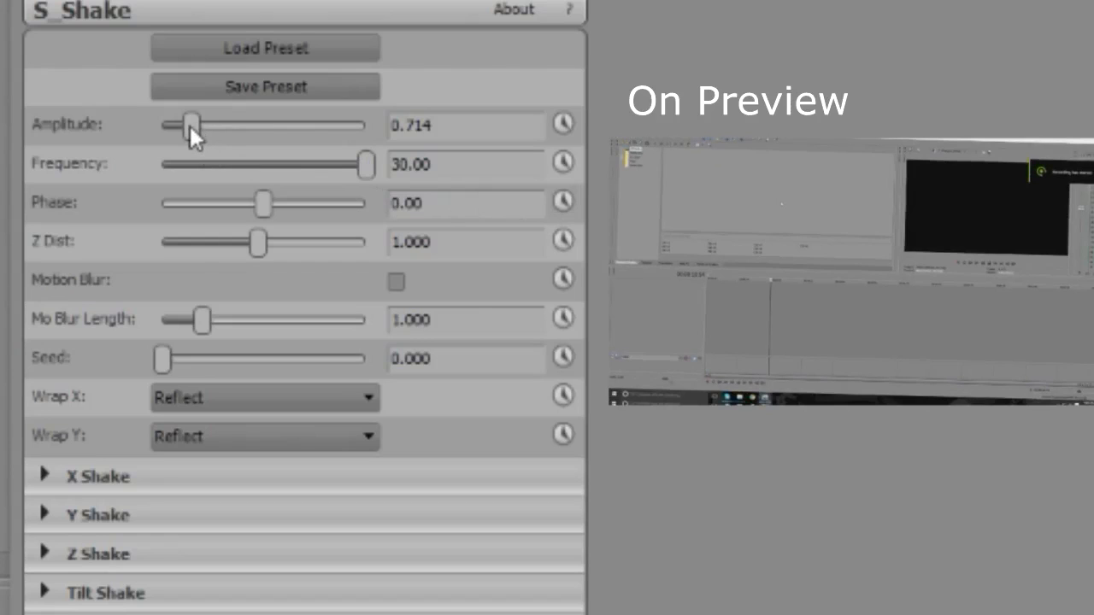
pyautogui.moveTo(190, 127); pyautogui.dragTo(242, 127)
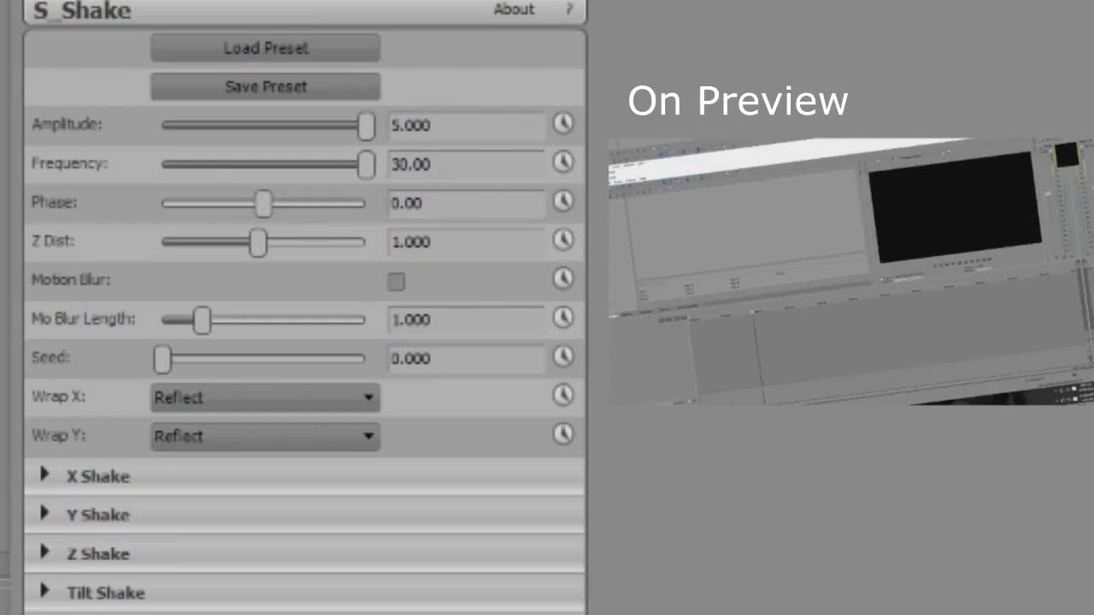
pyautogui.moveTo(362, 126); pyautogui.dragTo(352, 126)
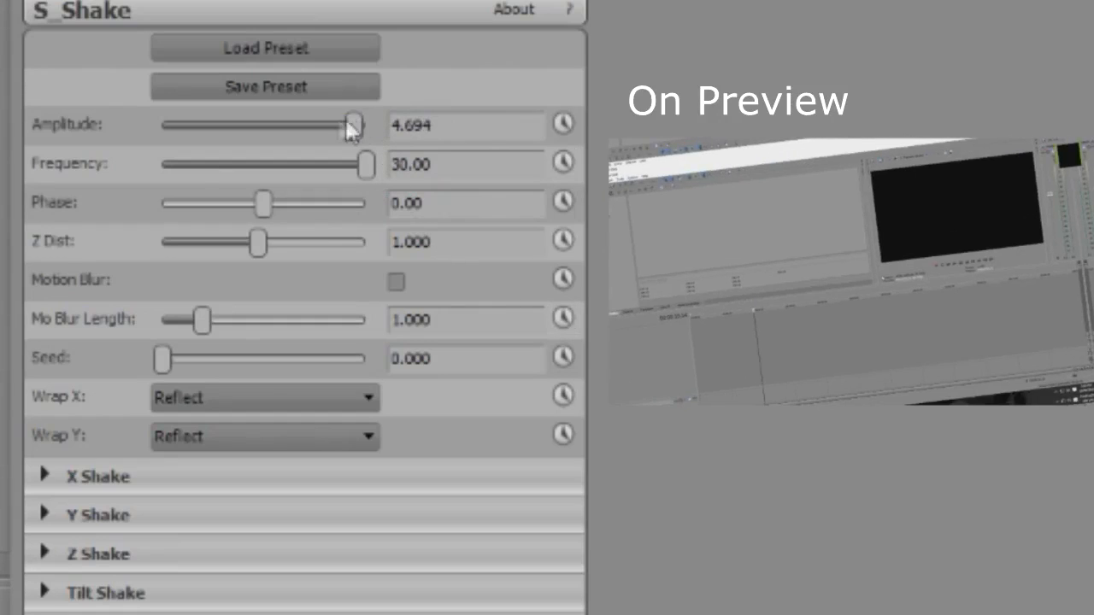
pyautogui.moveTo(350, 127); pyautogui.dragTo(185, 126)
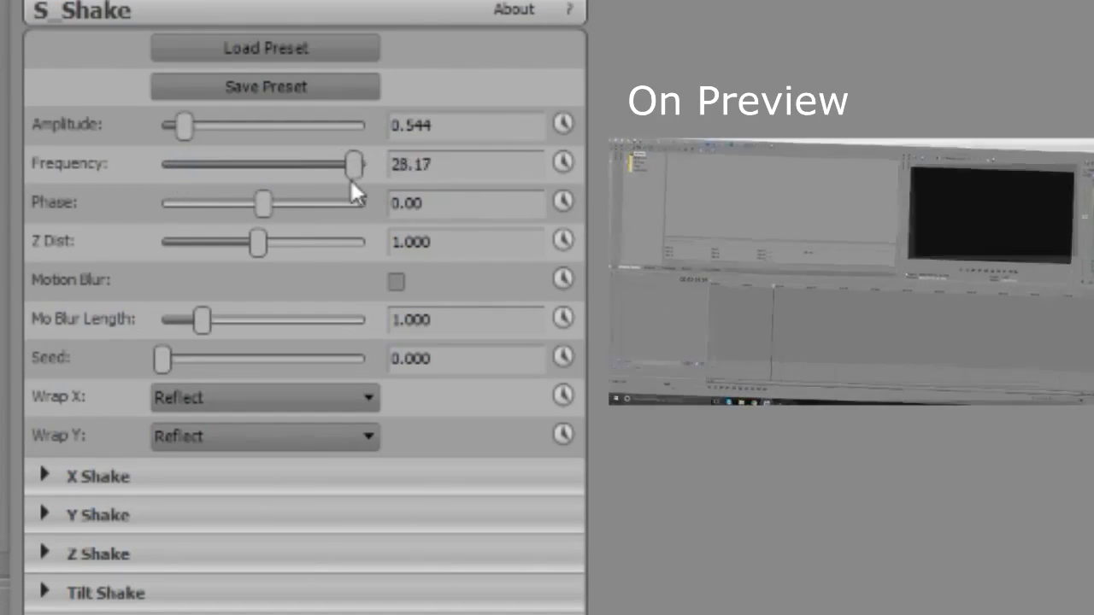
pyautogui.moveTo(350, 164); pyautogui.dragTo(198, 164)
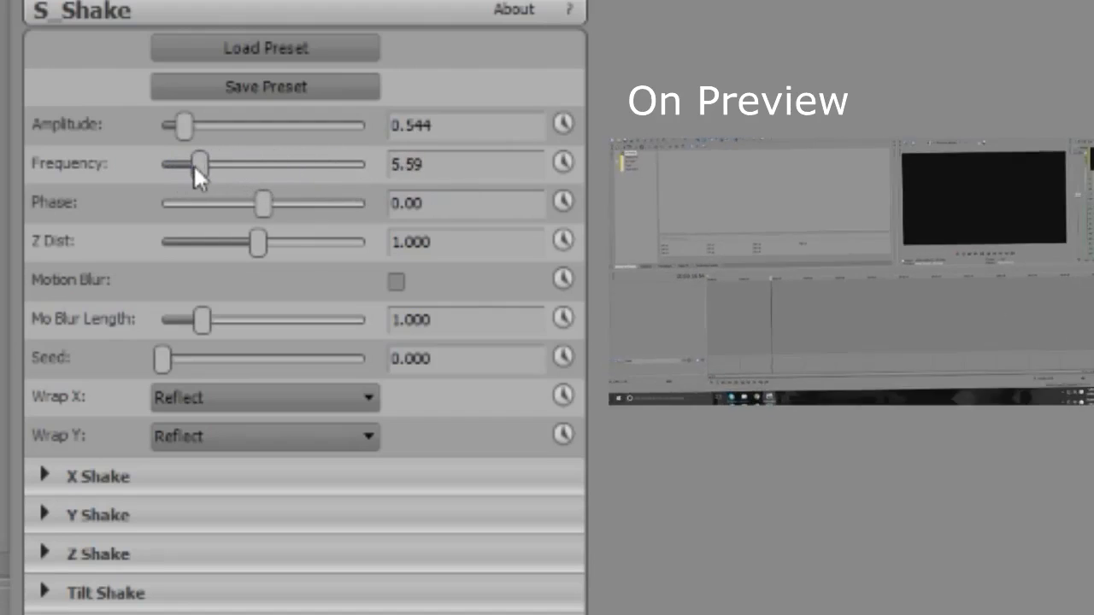
pyautogui.moveTo(199, 164); pyautogui.dragTo(197, 164)
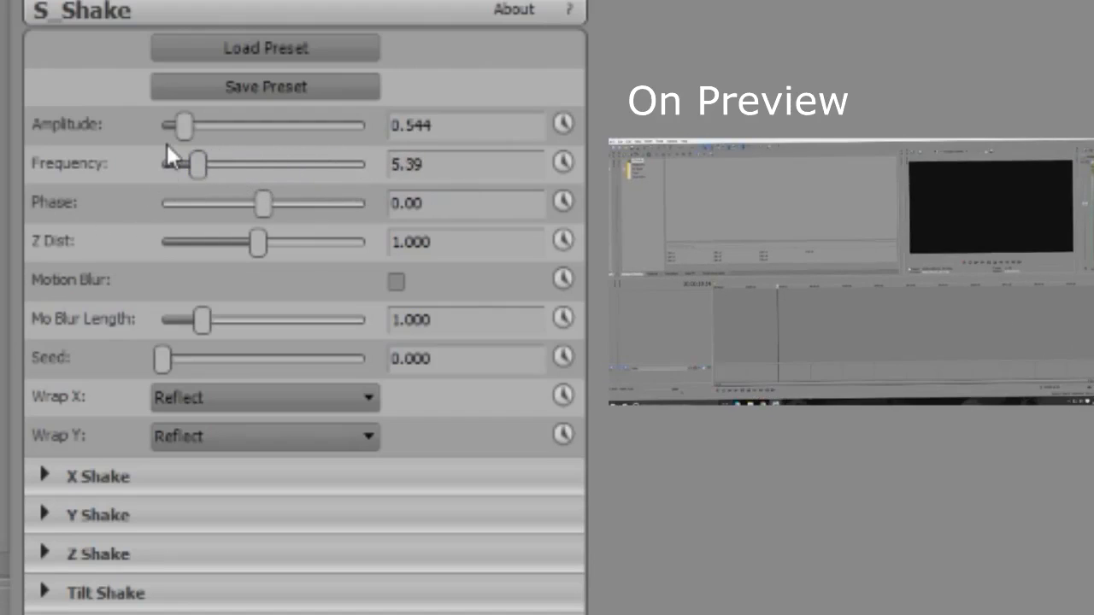
# - Test amplitude from zero to maximum, then leave it at 0.544 with frequency lowered to 3.96
pyautogui.moveTo(186, 125); pyautogui.dragTo(140, 125)
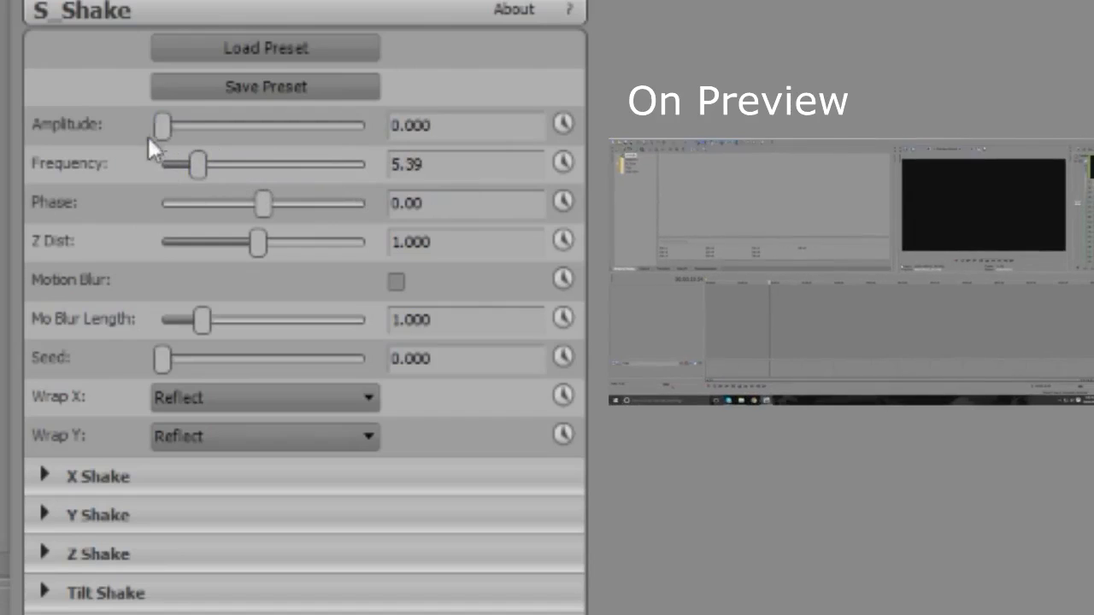
pyautogui.moveTo(162, 127); pyautogui.dragTo(338, 127)
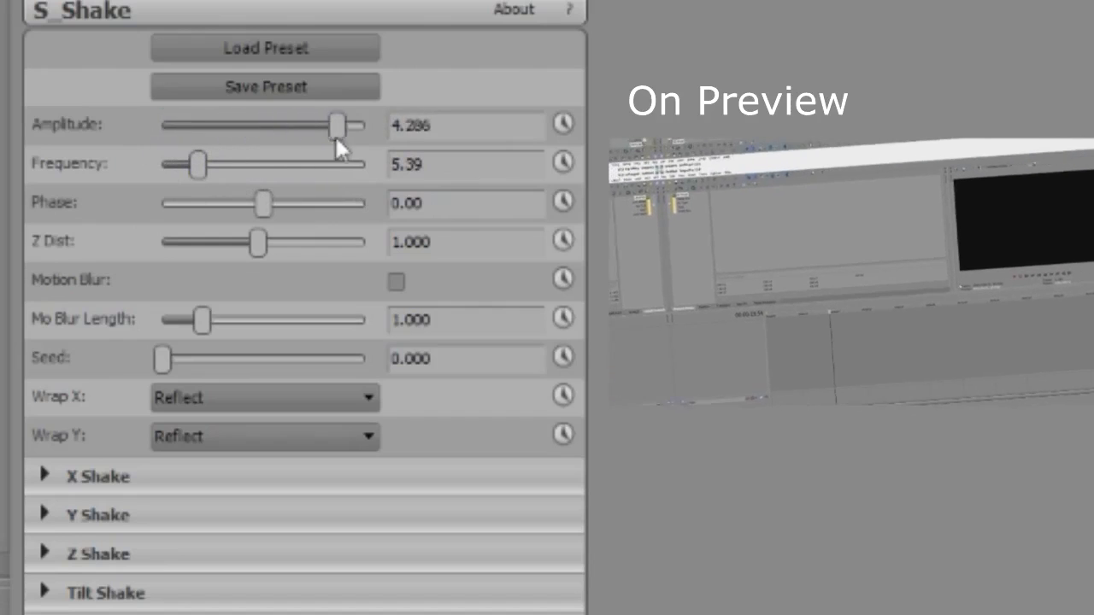
pyautogui.moveTo(342, 127); pyautogui.dragTo(362, 127)
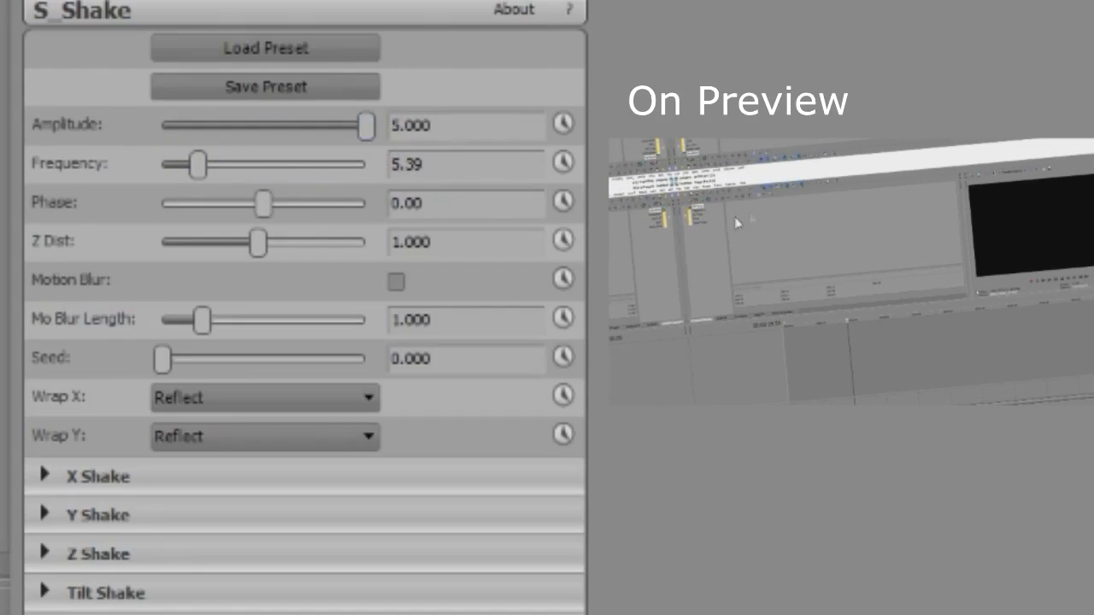
pyautogui.moveTo(694, 205)
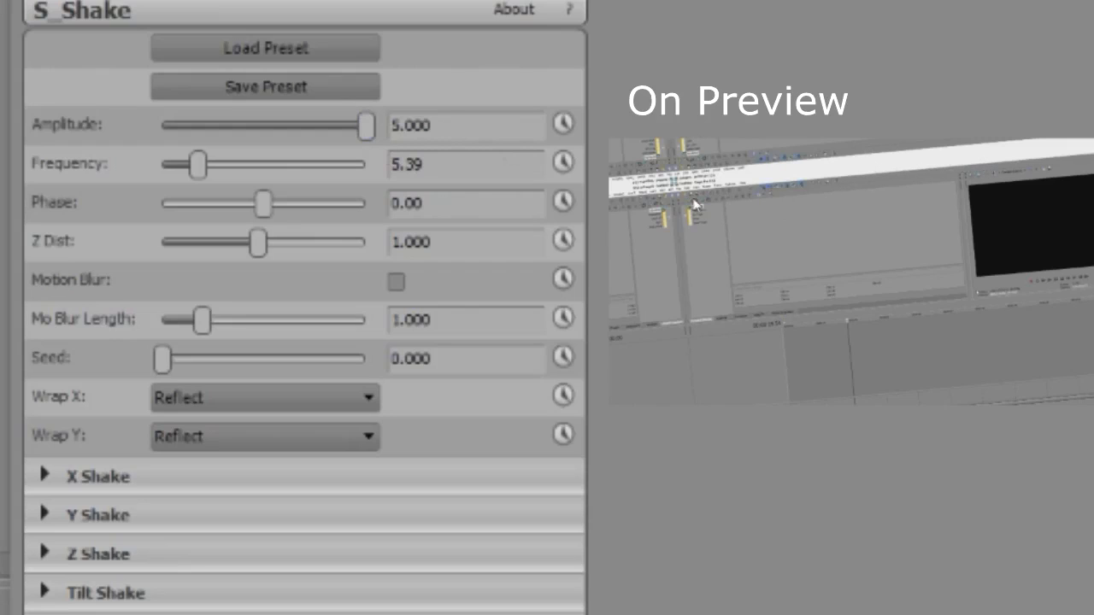
pyautogui.moveTo(656, 266)
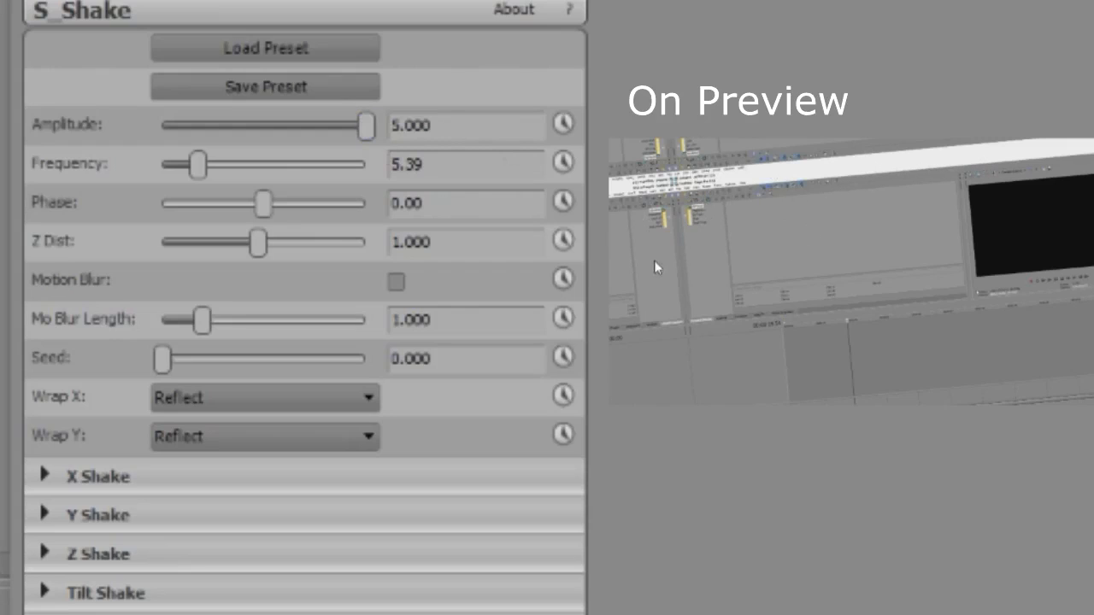
pyautogui.moveTo(796, 404)
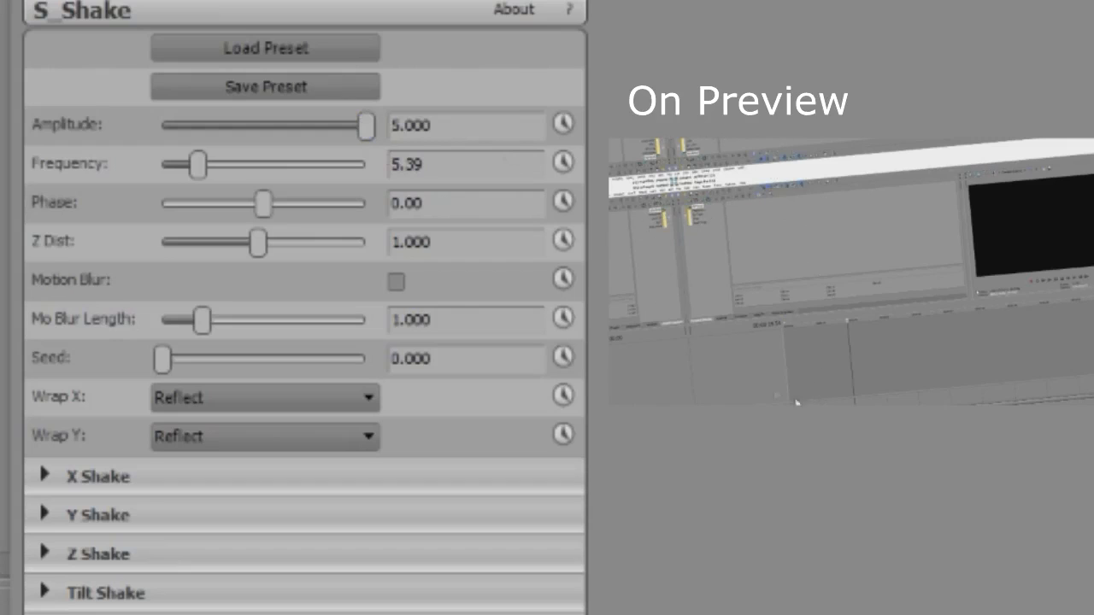
pyautogui.moveTo(362, 127); pyautogui.dragTo(175, 127)
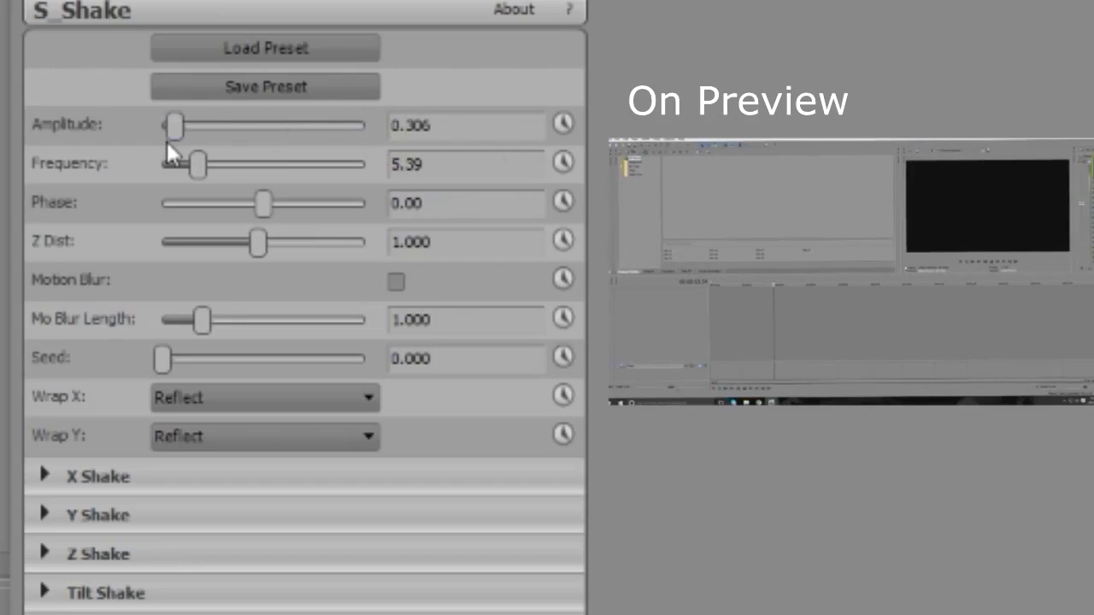
pyautogui.moveTo(175, 126); pyautogui.dragTo(185, 127)
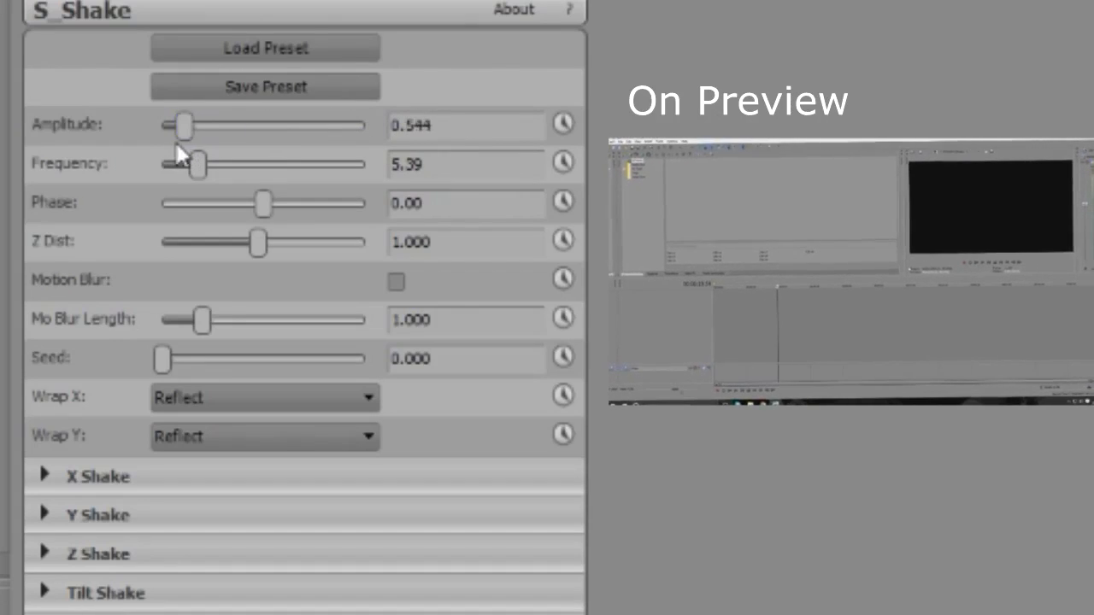
pyautogui.moveTo(196, 165); pyautogui.dragTo(184, 164)
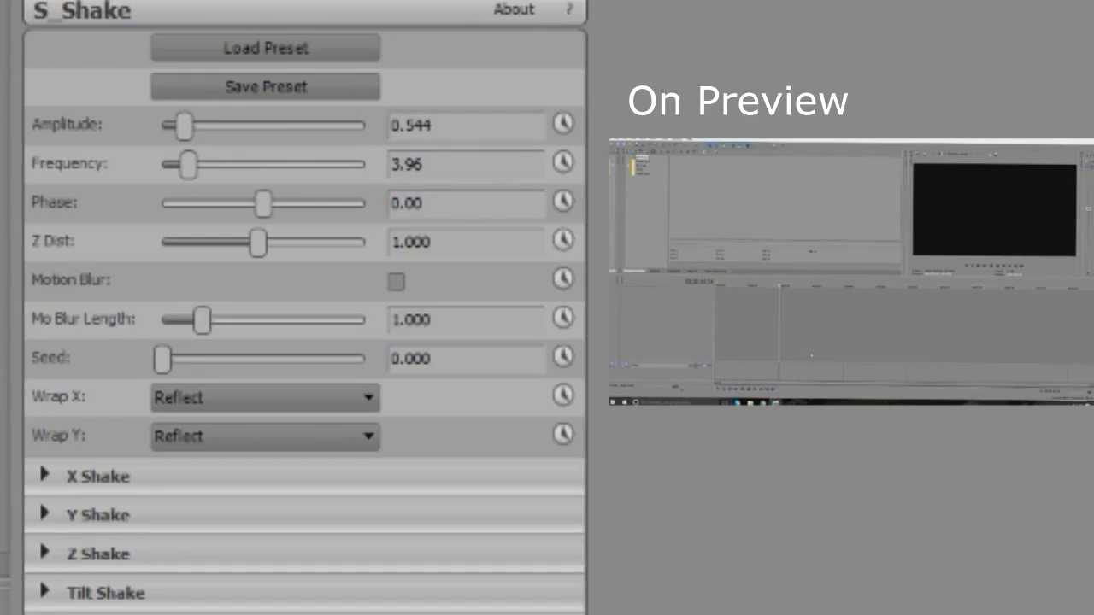
pyautogui.moveTo(314, 332)
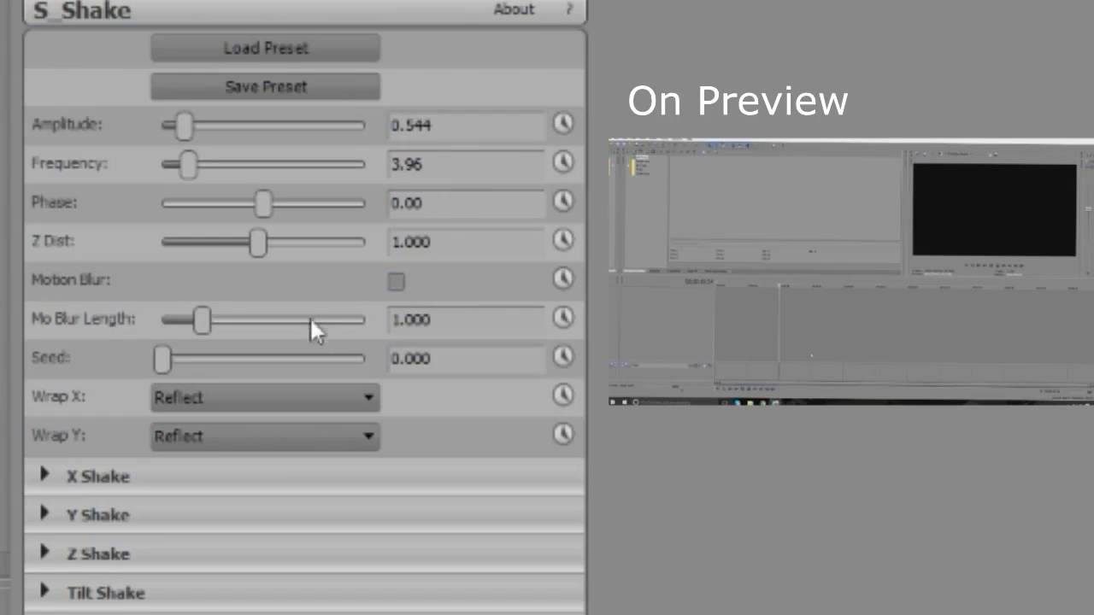
# - Enable S_Shake Motion Blur and raise Mo Blur Length to 1.088
pyautogui.click(394, 280)
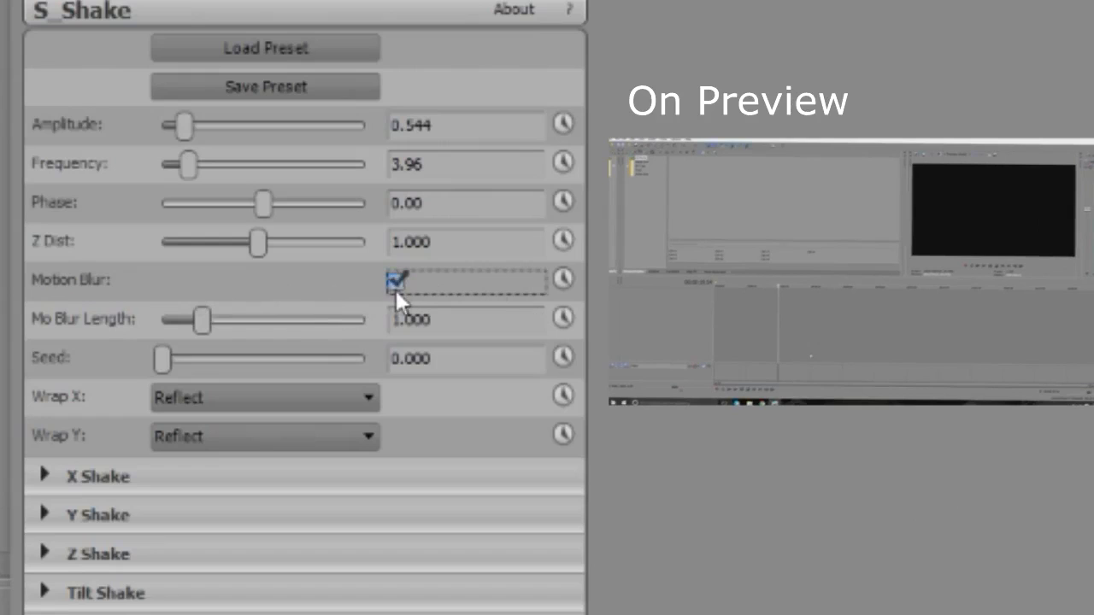
pyautogui.moveTo(225, 332)
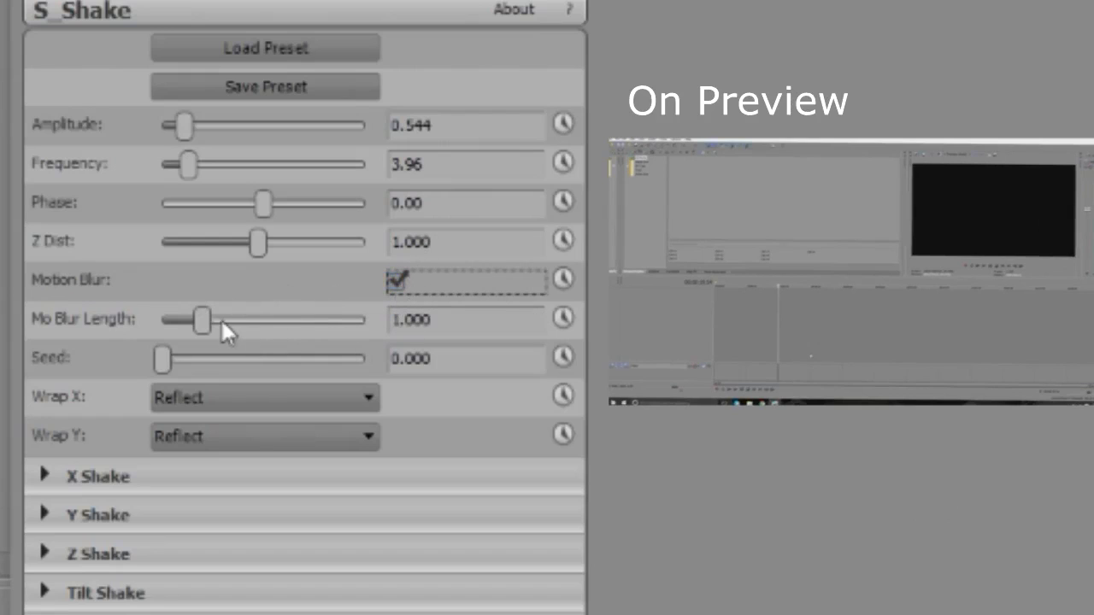
pyautogui.moveTo(198, 320); pyautogui.dragTo(207, 319)
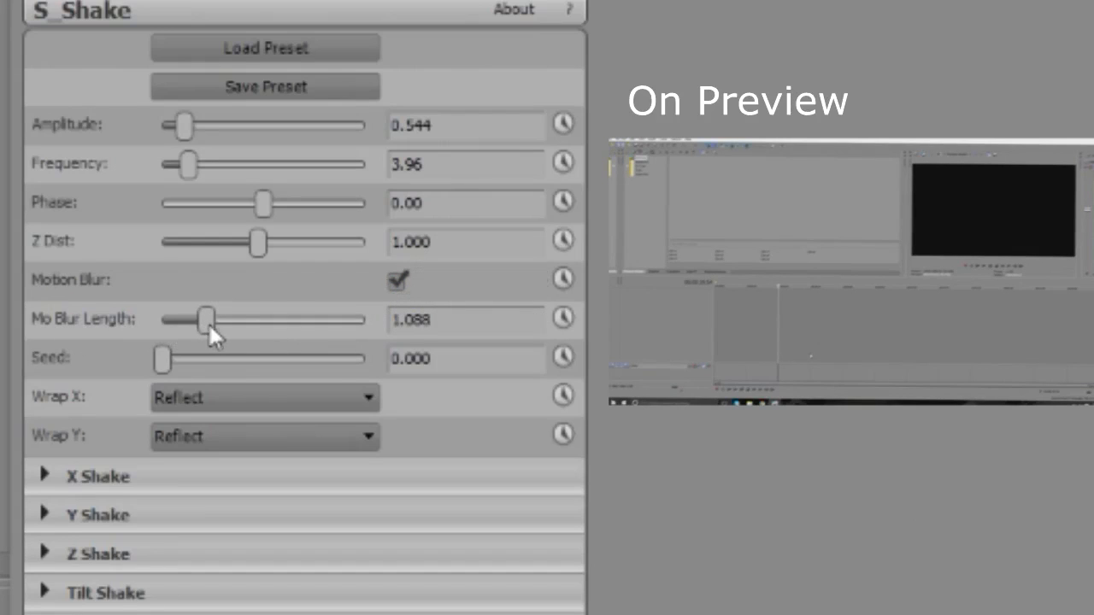
pyautogui.moveTo(205, 319); pyautogui.dragTo(362, 320)
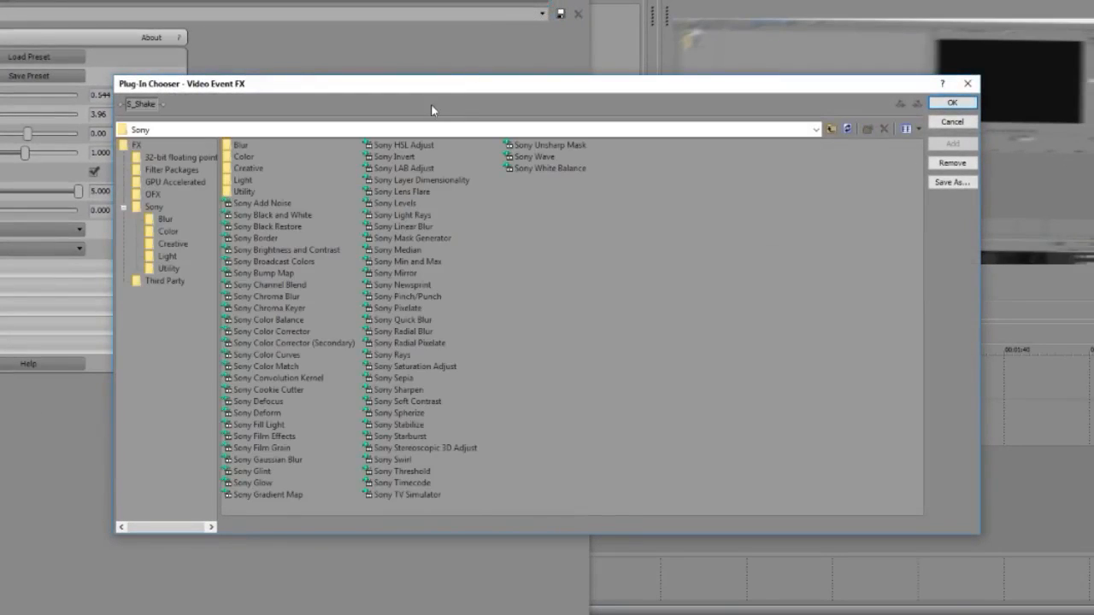
pyautogui.moveTo(294, 94)
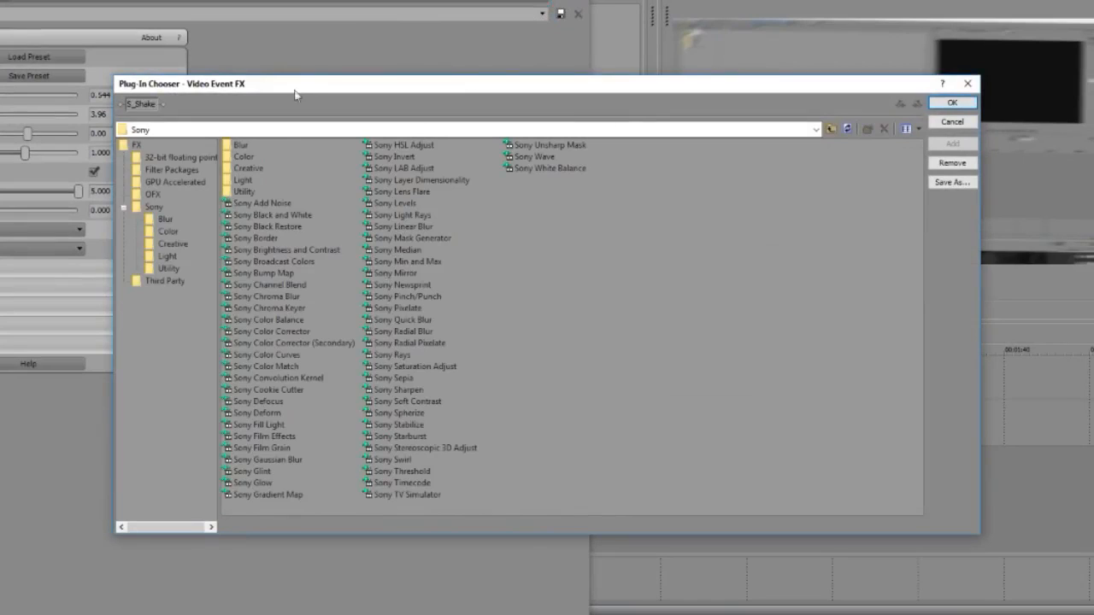
pyautogui.moveTo(321, 304)
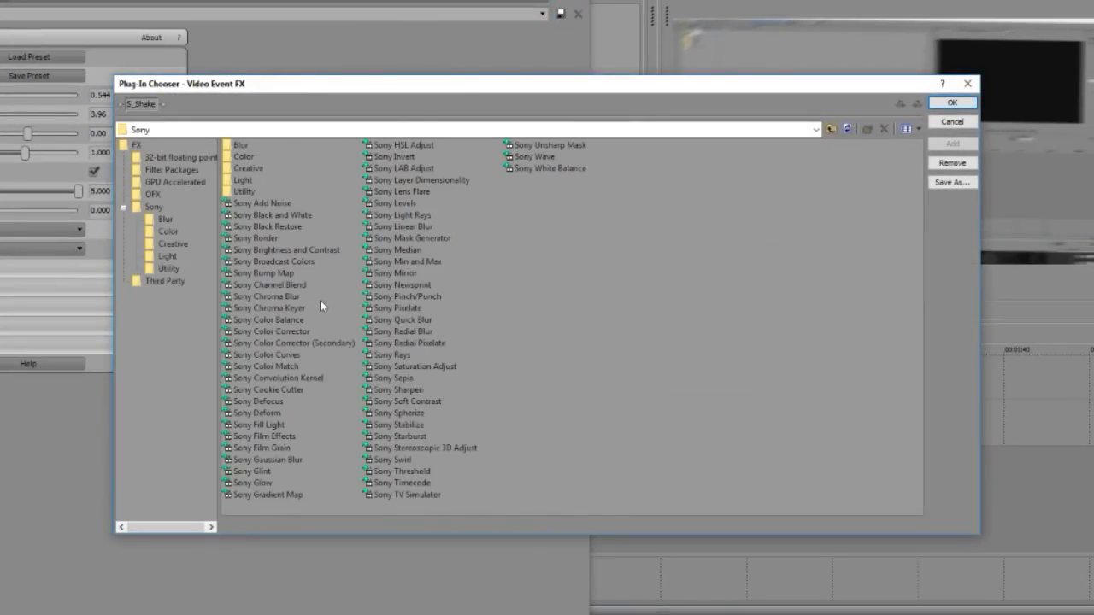
# - Add Sony Gaussian Blur to the clip's effect chain after S_Shake
pyautogui.click(267, 460)
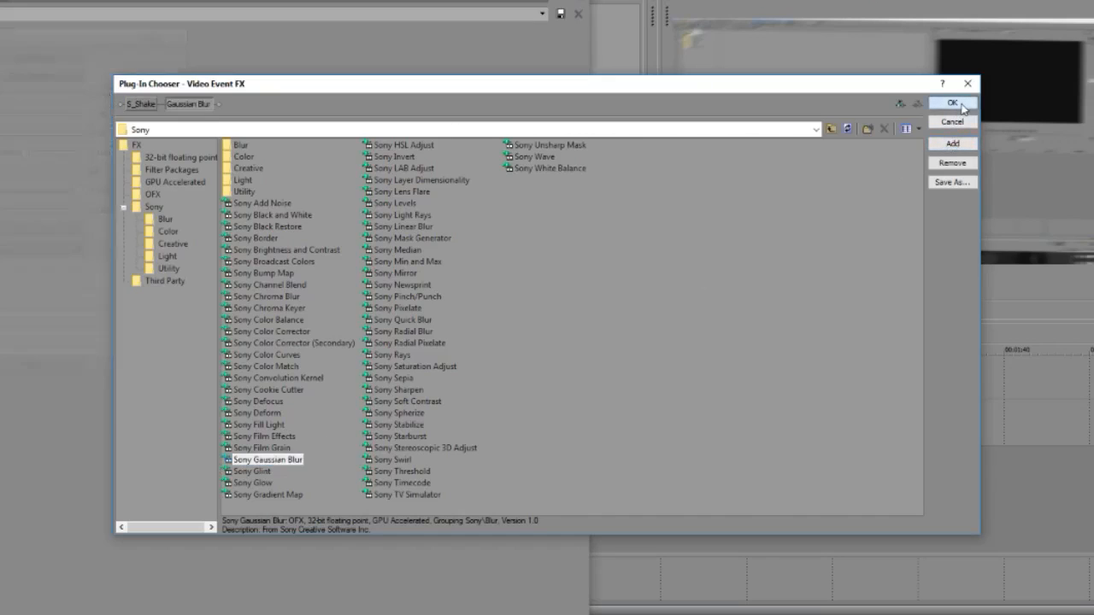
pyautogui.click(950, 102)
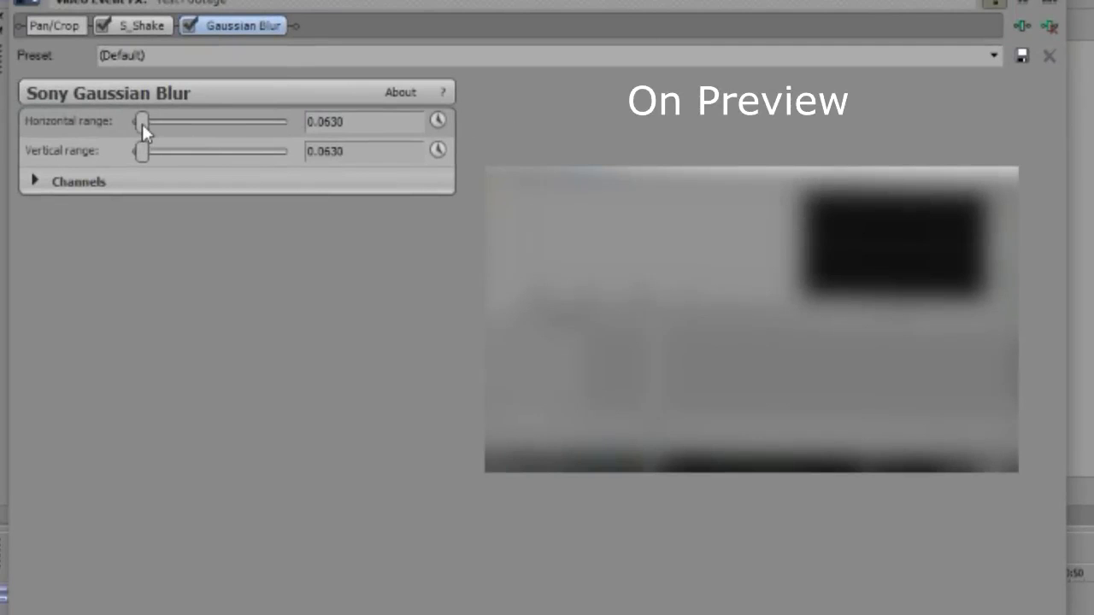
# - Set Gaussian Blur's Horizontal range to a subtle 0.0816 and return to S_Shake
pyautogui.moveTo(141, 121); pyautogui.dragTo(177, 121)
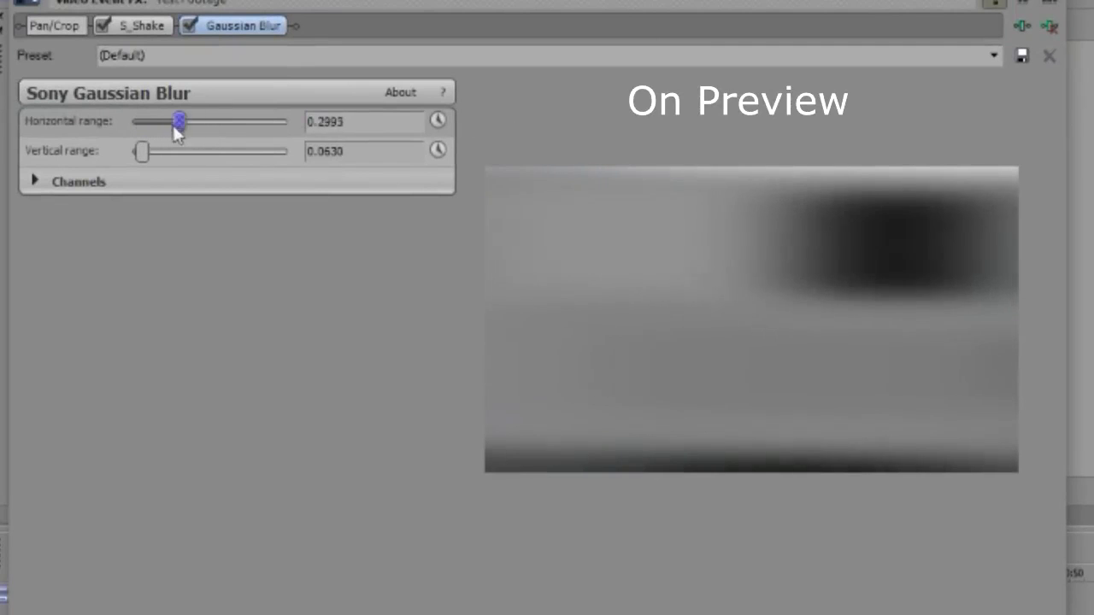
pyautogui.moveTo(178, 122); pyautogui.dragTo(144, 121)
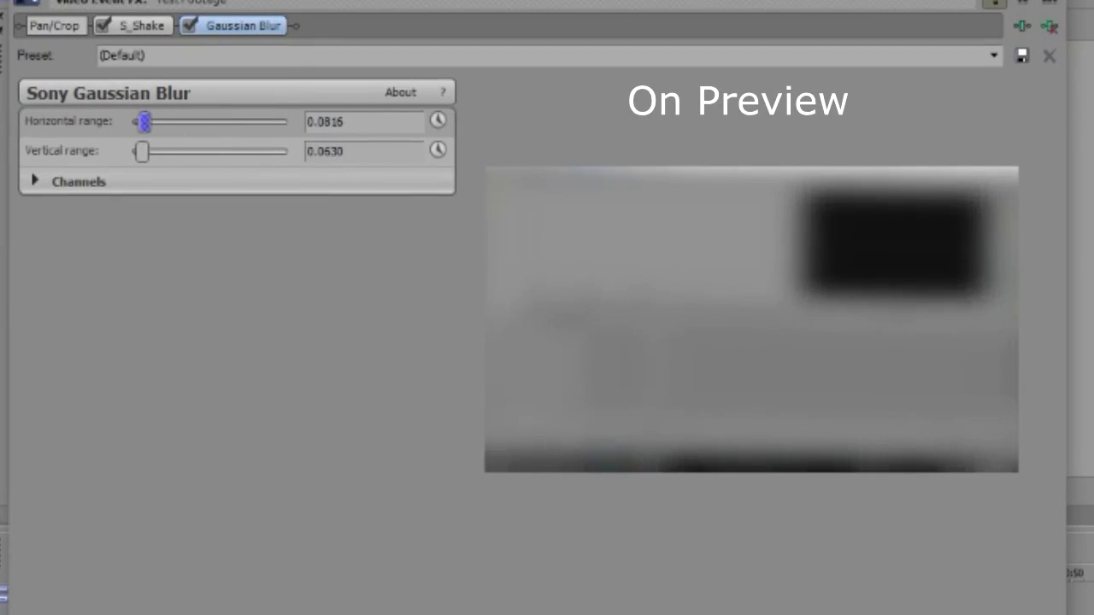
pyautogui.click(142, 26)
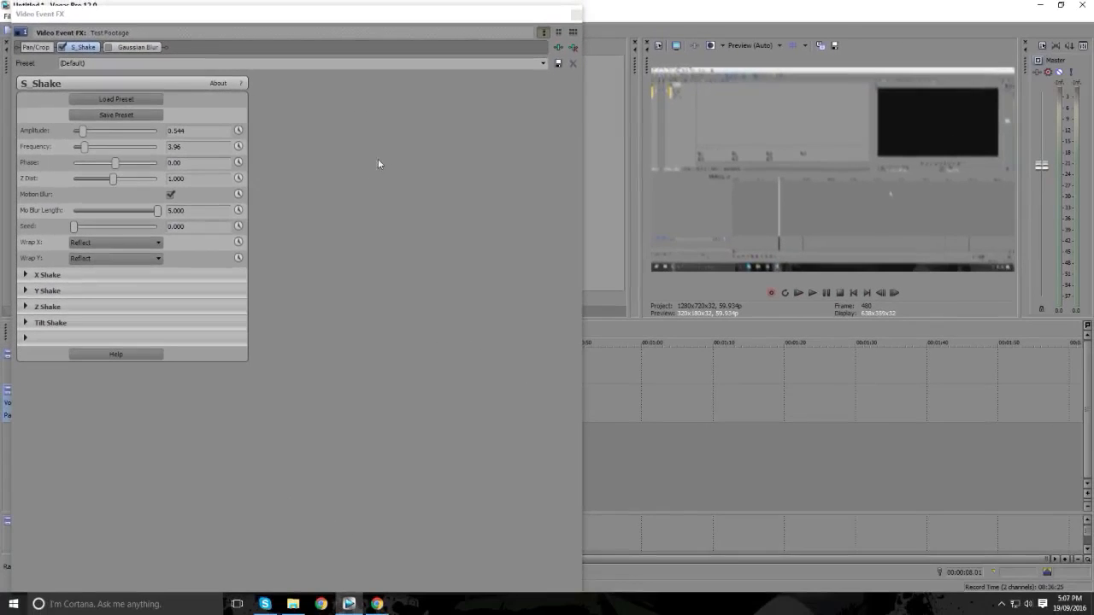
# - Toggle S_Shake's Motion Blur and close the Video Event FX window
pyautogui.click(171, 195)
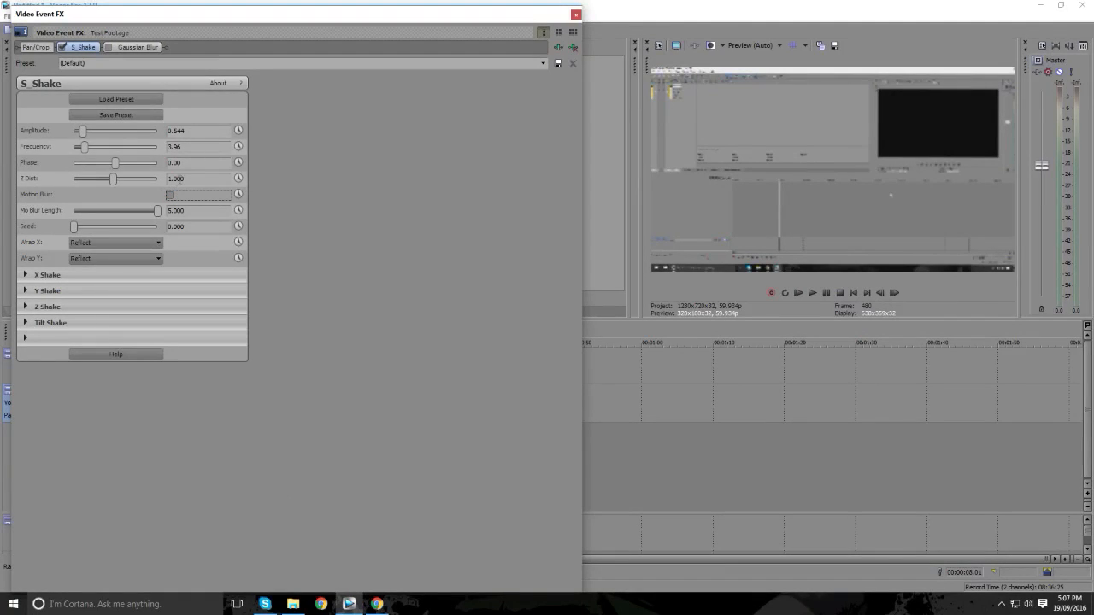
pyautogui.moveTo(574, 14)
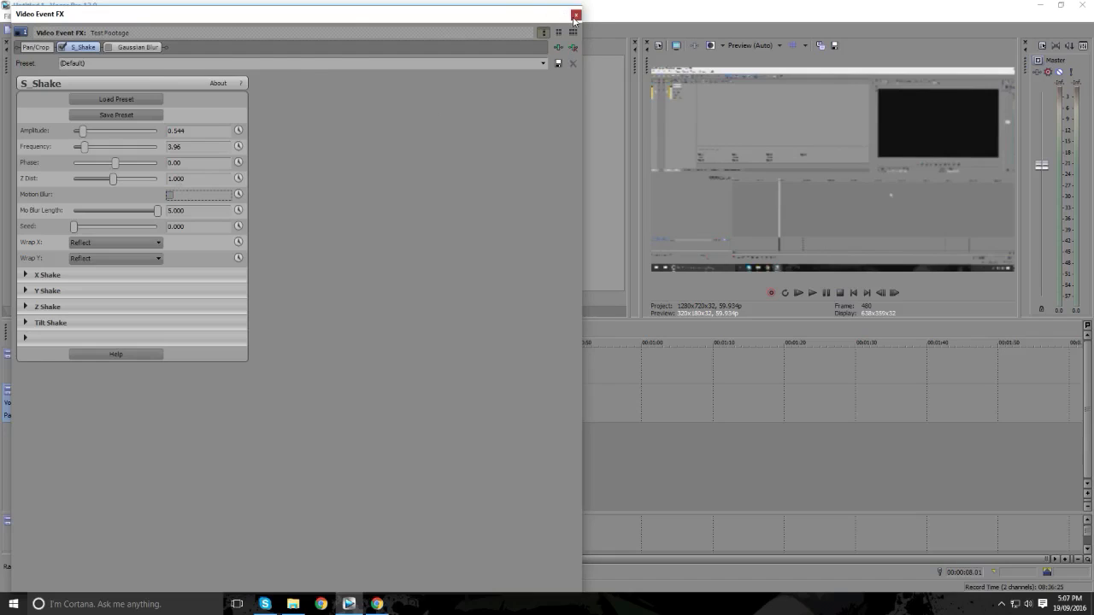
pyautogui.click(574, 16)
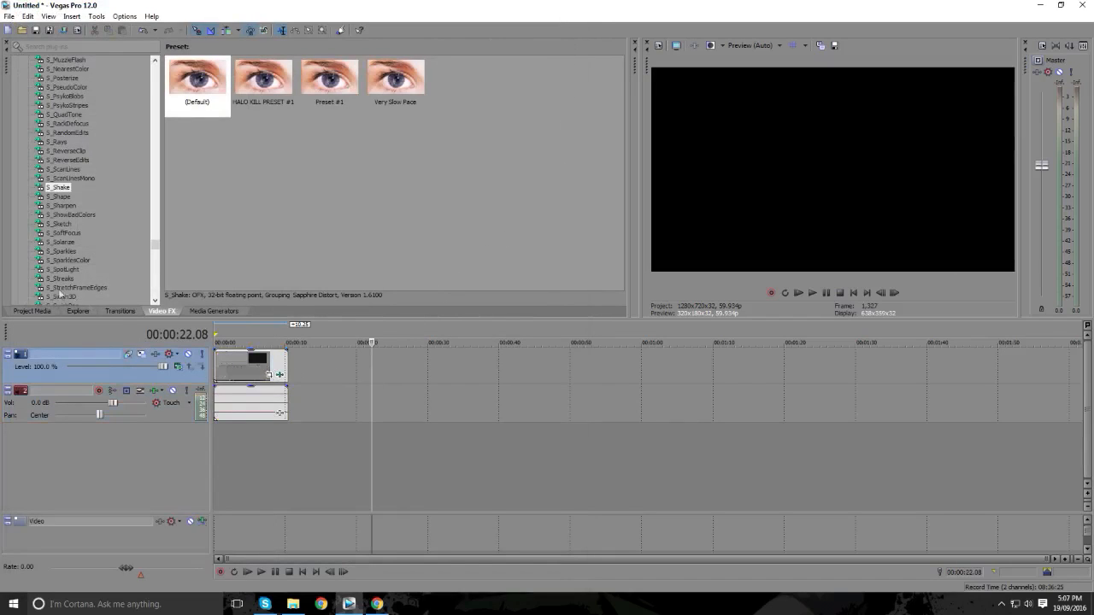
# - Show the Project Media tab listing the Test Footage clip
pyautogui.click(32, 311)
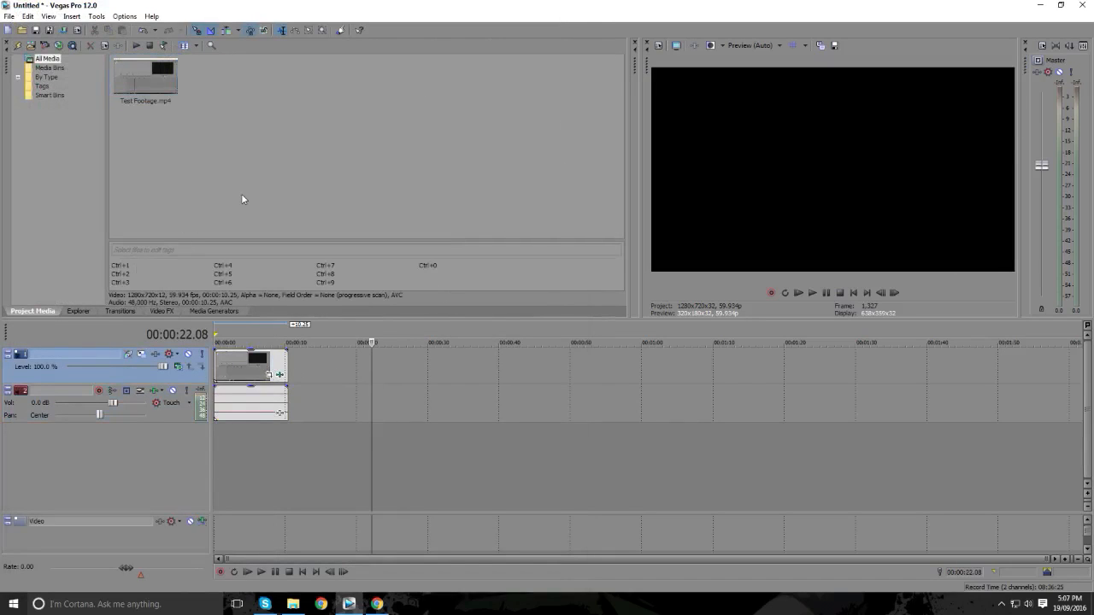
pyautogui.moveTo(243, 212)
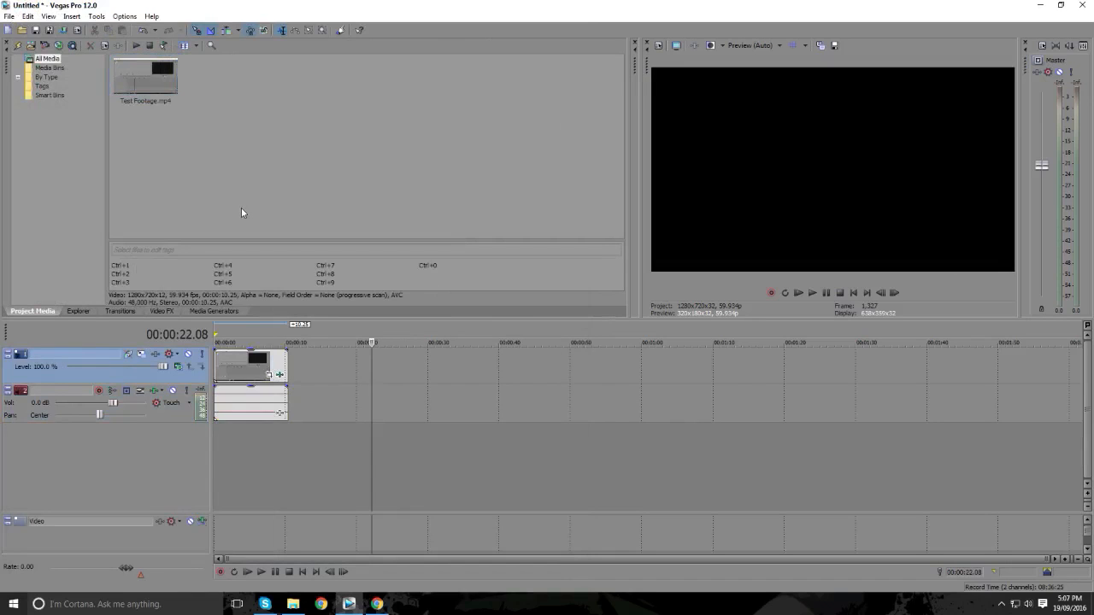